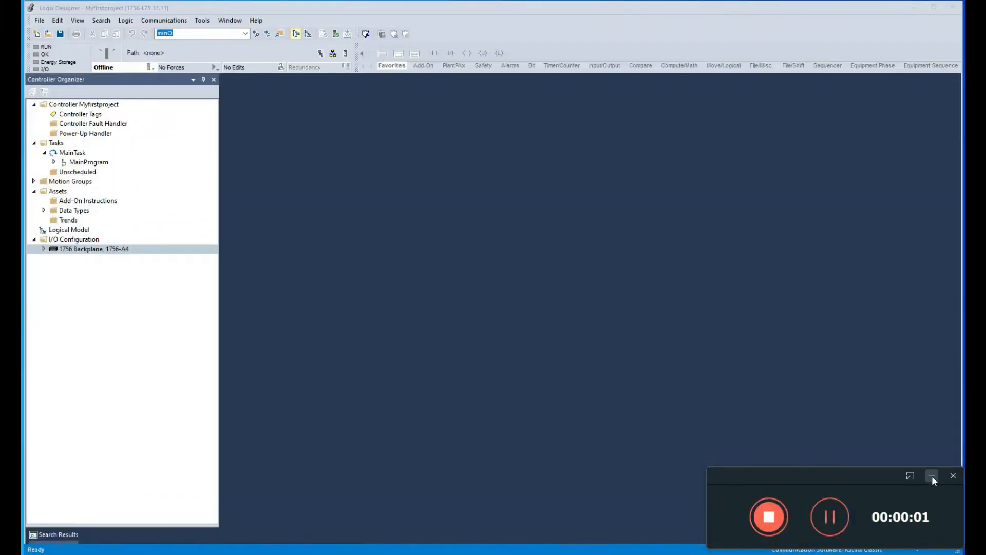
Step: Add the USB driver in RSWho, showing 1769 controllers at stations 11 and 13
{"action": "left_click", "coordinate": [933, 477]}
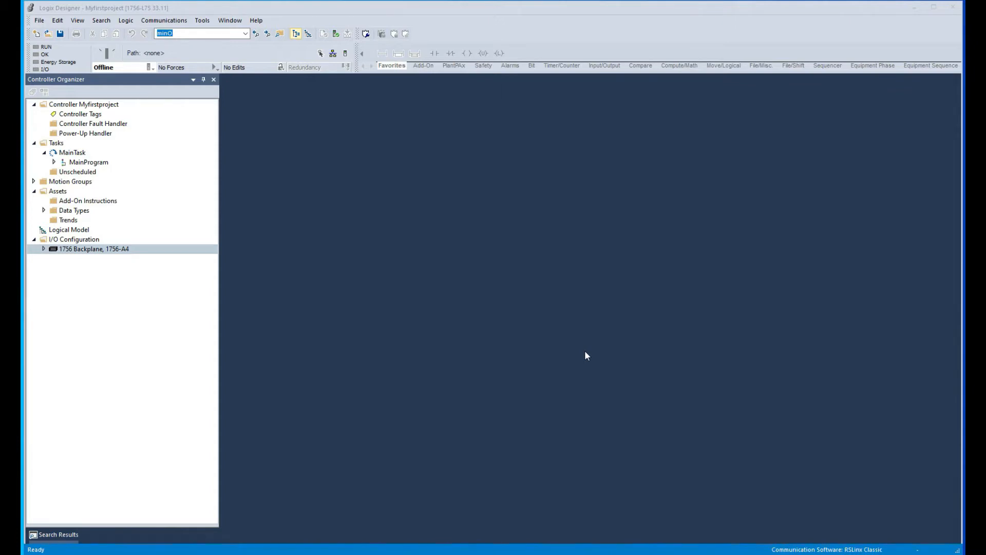
{"action": "mouse_move", "coordinate": [219, 123]}
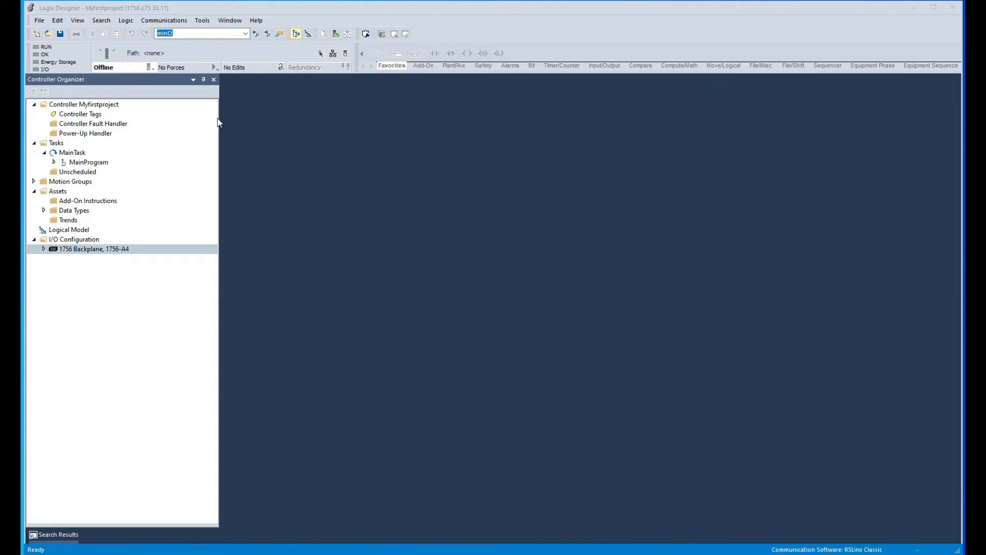
{"action": "mouse_move", "coordinate": [361, 261]}
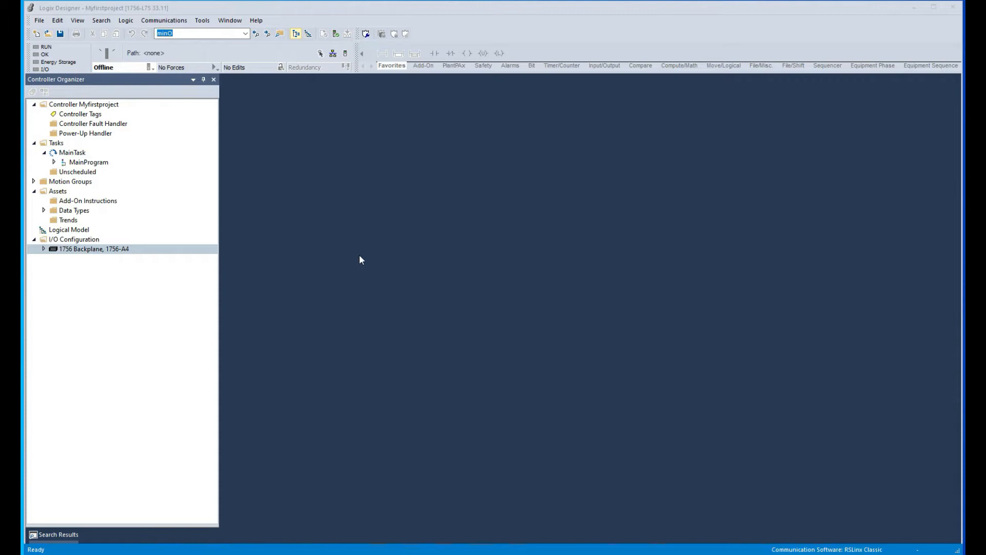
{"action": "mouse_move", "coordinate": [277, 256]}
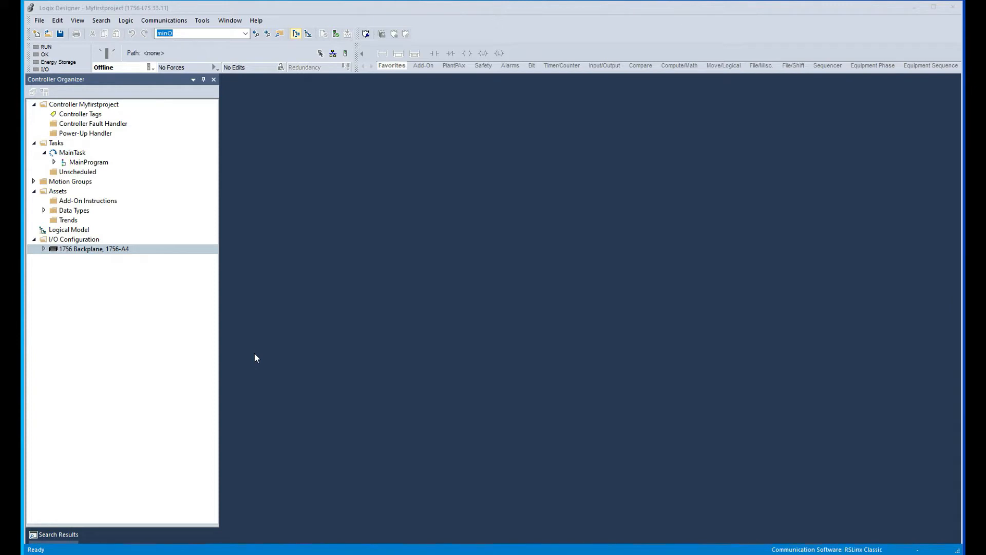
{"action": "mouse_move", "coordinate": [274, 398]}
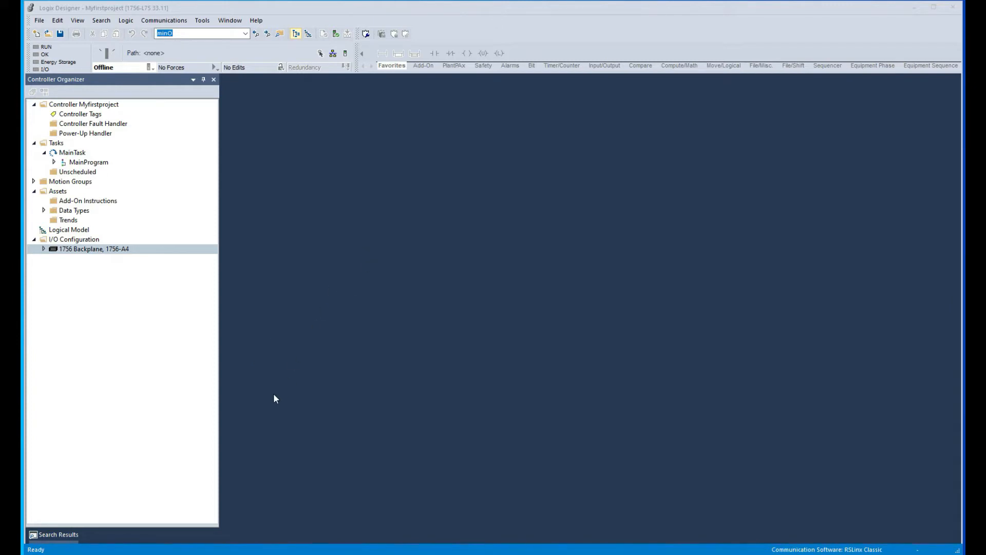
{"action": "mouse_move", "coordinate": [255, 468]}
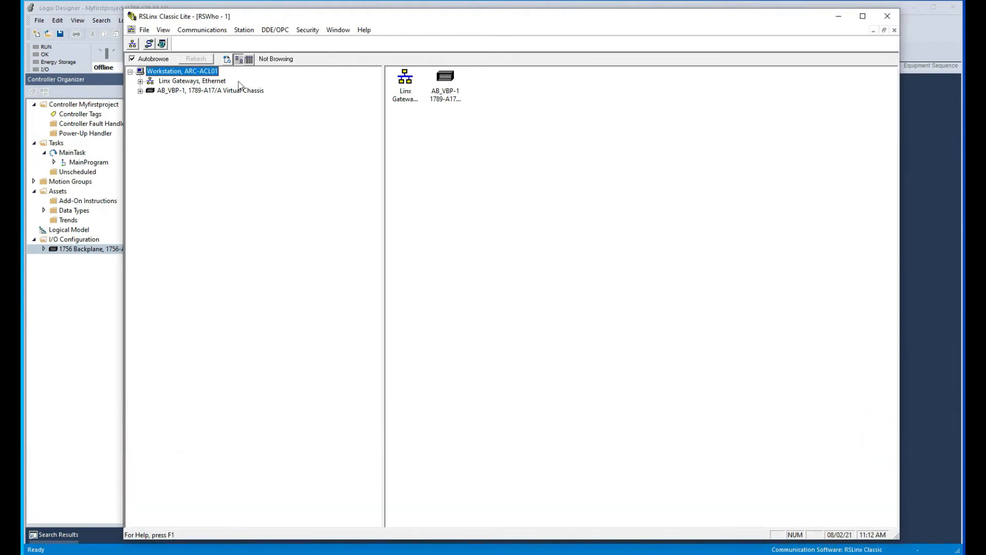
{"action": "mouse_move", "coordinate": [203, 111]}
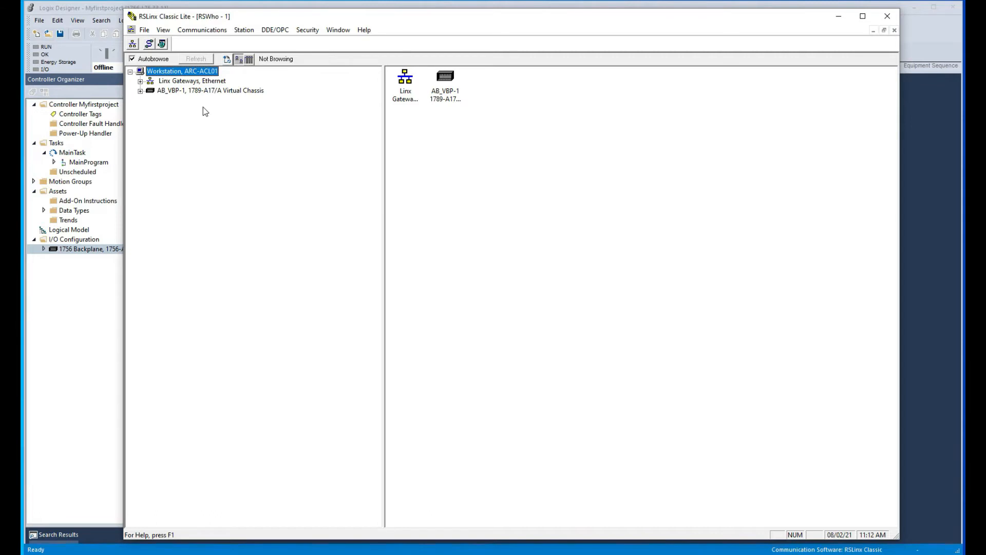
{"action": "mouse_move", "coordinate": [210, 104]}
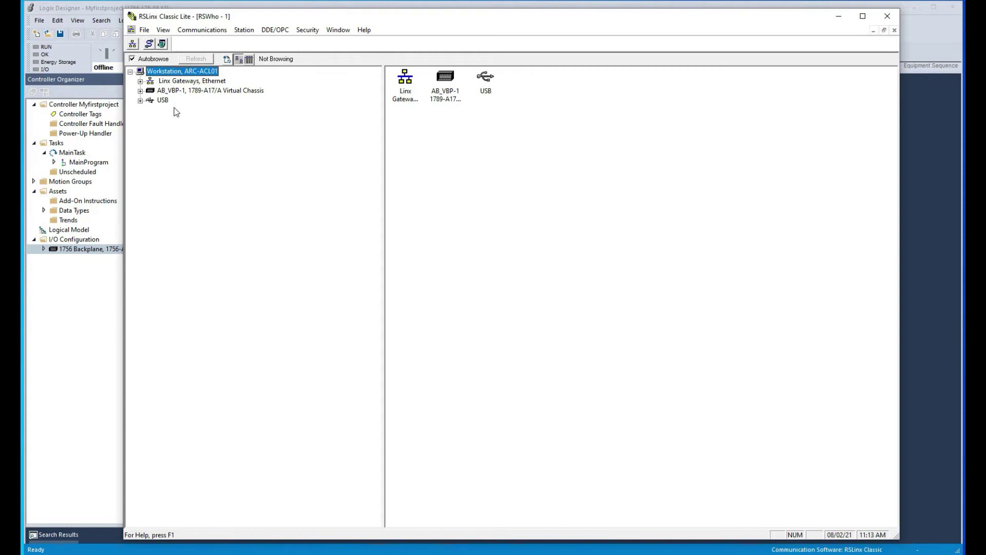
{"action": "mouse_move", "coordinate": [165, 103]}
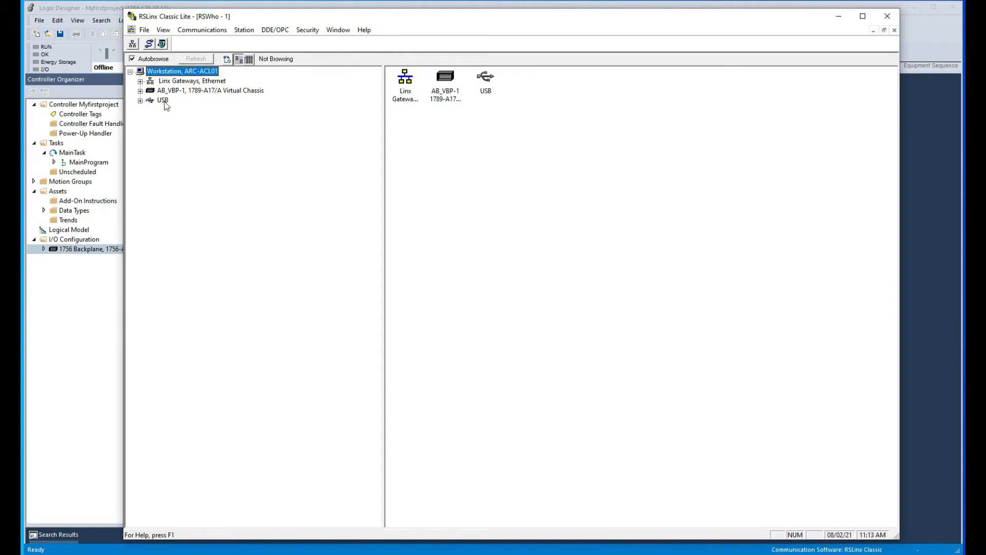
Step: Browse USB down to the station 09 1756-L75 and expand its backplane modules
{"action": "left_click", "coordinate": [162, 100]}
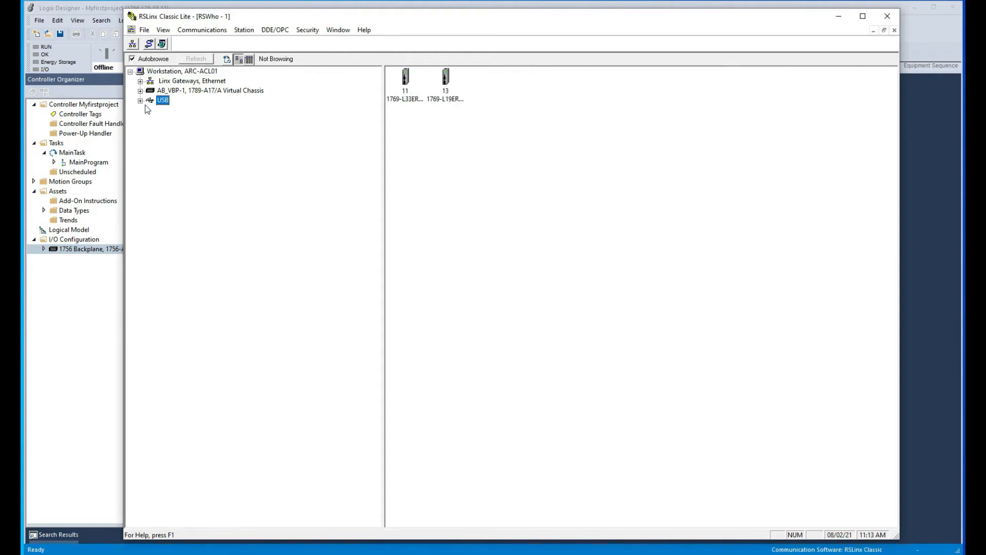
{"action": "left_click", "coordinate": [142, 100]}
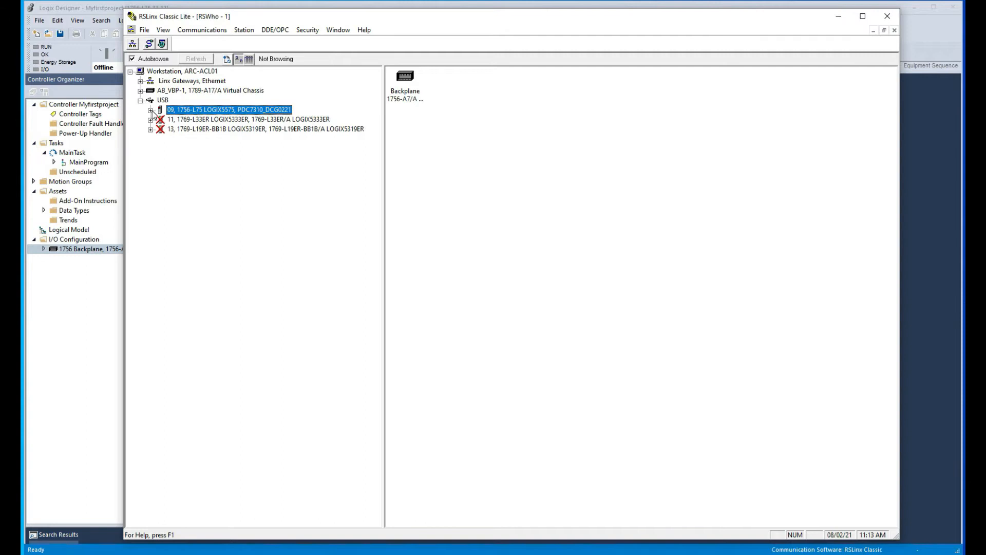
{"action": "left_click", "coordinate": [150, 109]}
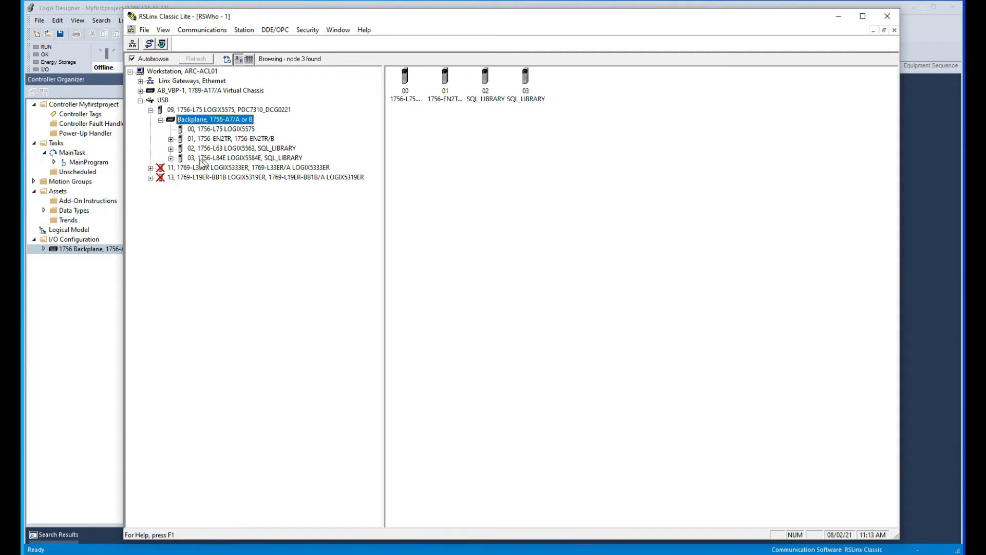
{"action": "mouse_move", "coordinate": [229, 138]}
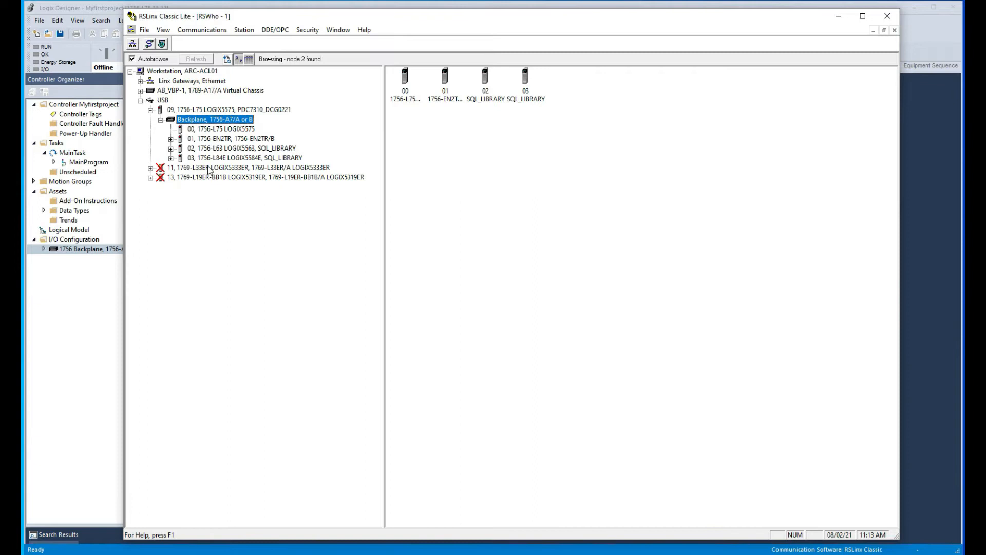
{"action": "mouse_move", "coordinate": [837, 16]}
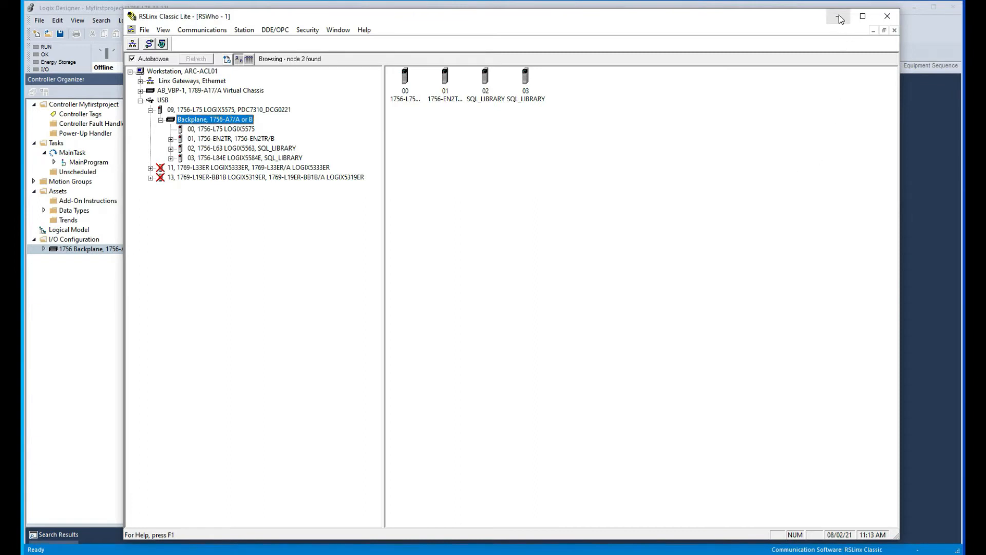
Step: Minimize RSLinx and go online to the 1756-L75 over USB through Who Active
{"action": "left_click", "coordinate": [888, 15]}
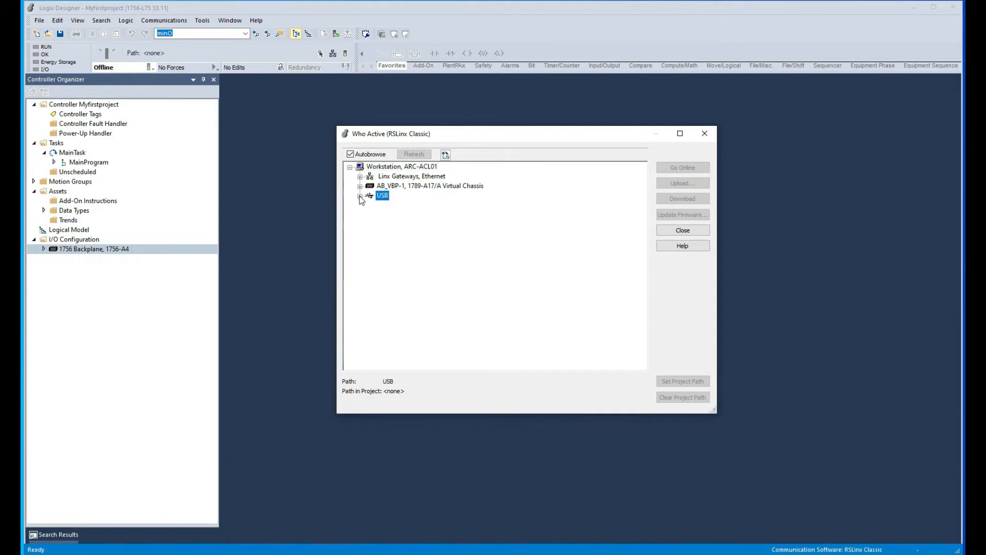
{"action": "left_click", "coordinate": [360, 196]}
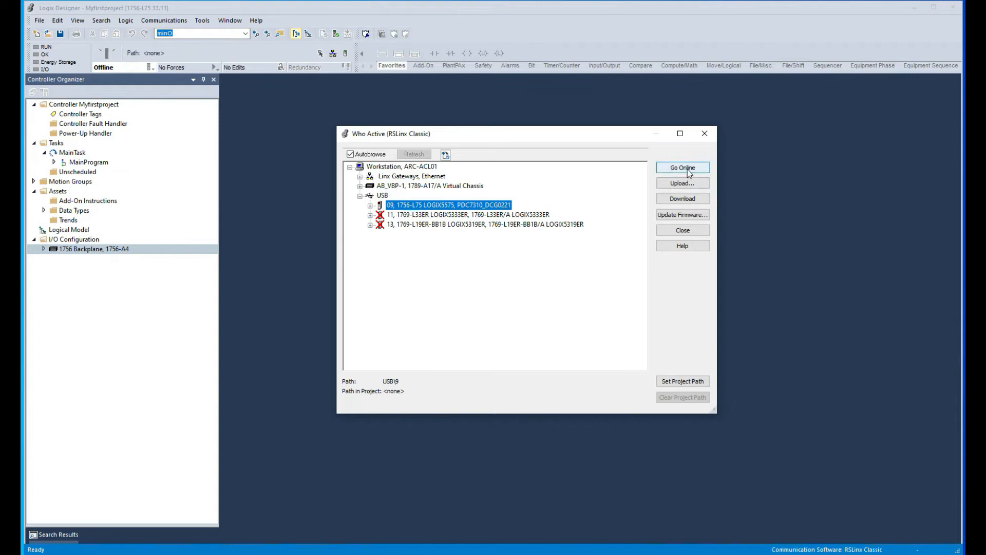
{"action": "left_click", "coordinate": [683, 168]}
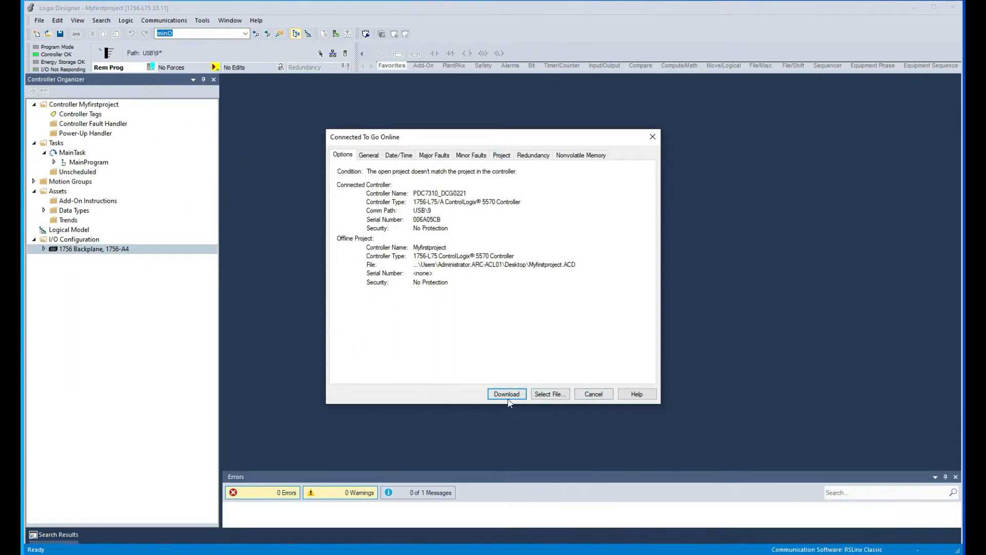
Step: Download Myfirstproject to the 1756-L75 and confirm, leaving it in Remote Program
{"action": "left_click", "coordinate": [507, 394]}
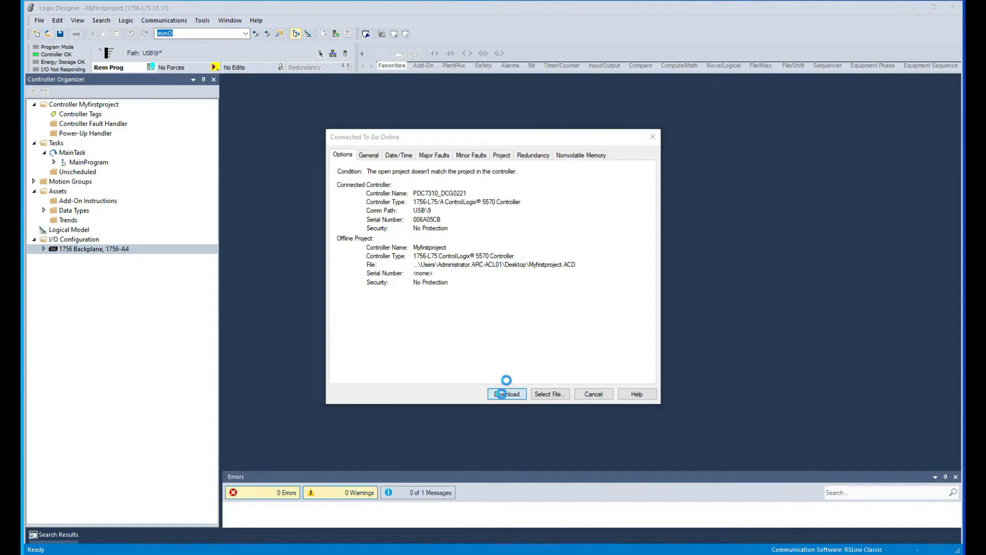
{"action": "left_click", "coordinate": [507, 393]}
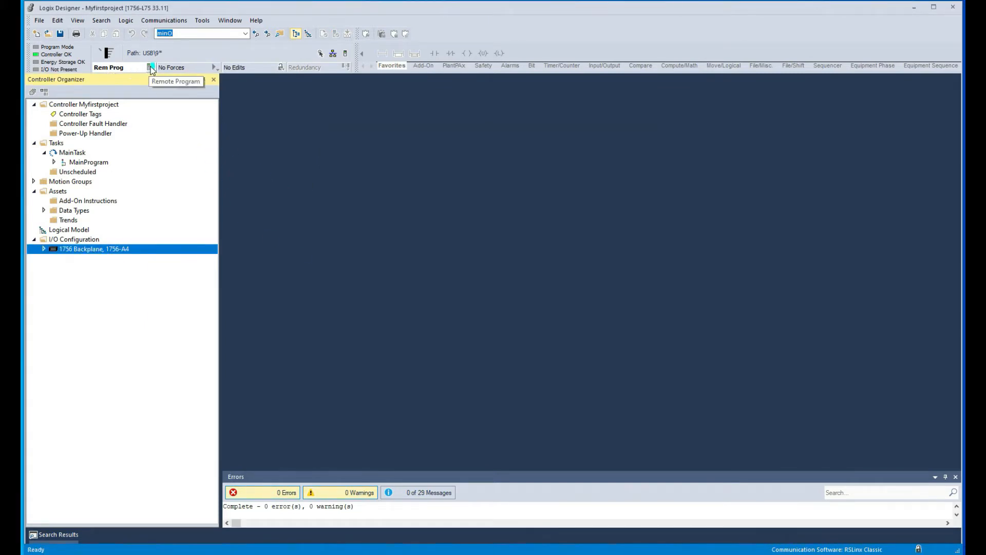
Step: Take Logix Designer offline from the 1756-L75 and bring RSLinx Classic's RSWho forward
{"action": "left_click", "coordinate": [151, 68]}
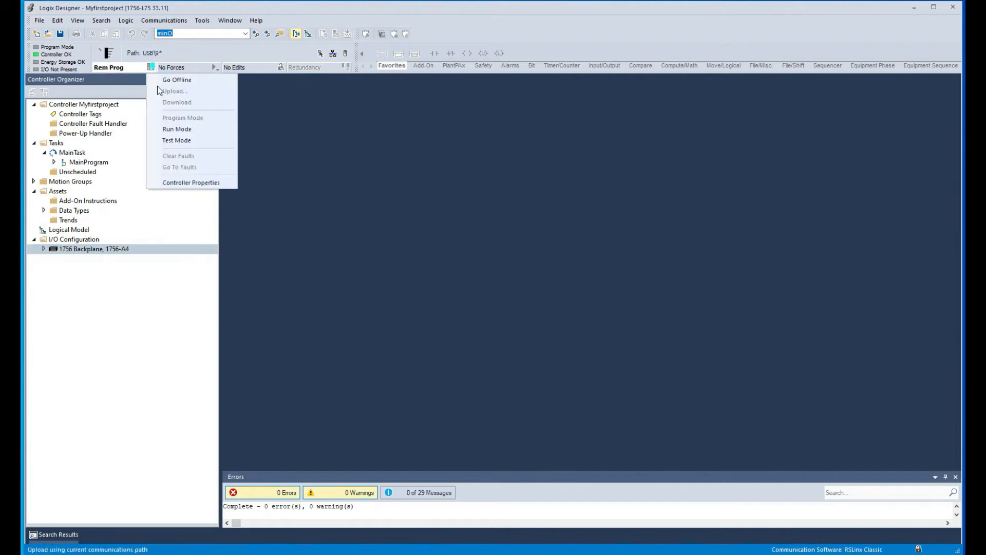
{"action": "left_click", "coordinate": [176, 79]}
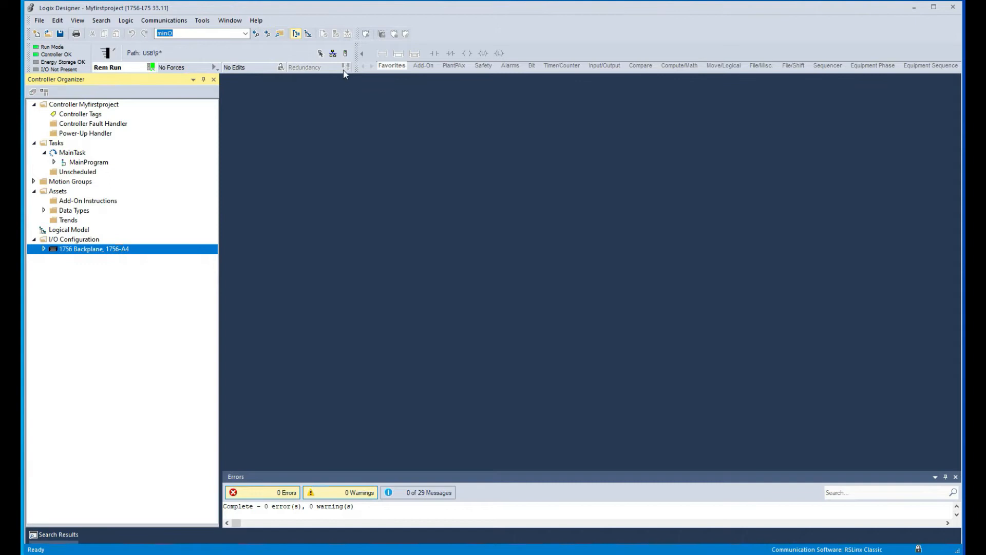
{"action": "mouse_move", "coordinate": [83, 117]}
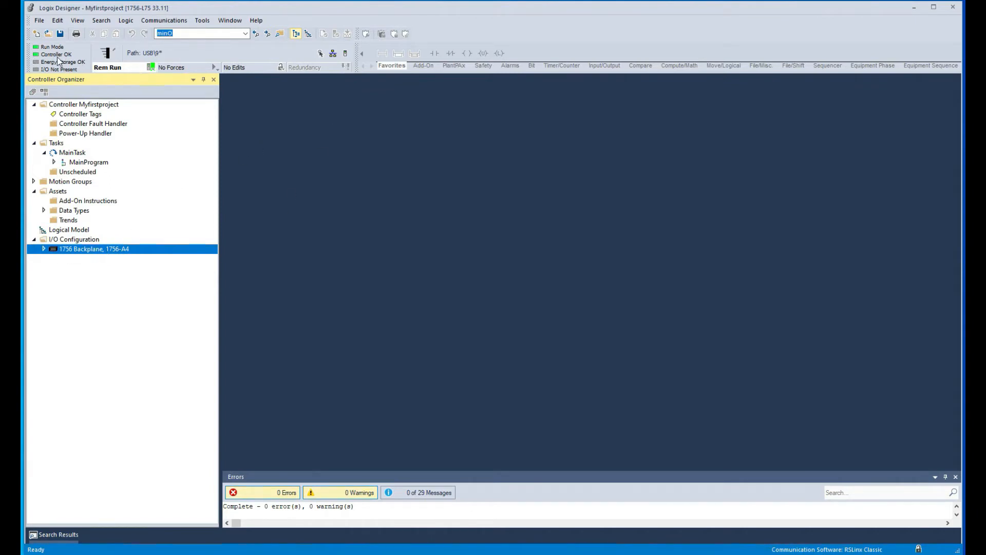
{"action": "mouse_move", "coordinate": [341, 76]}
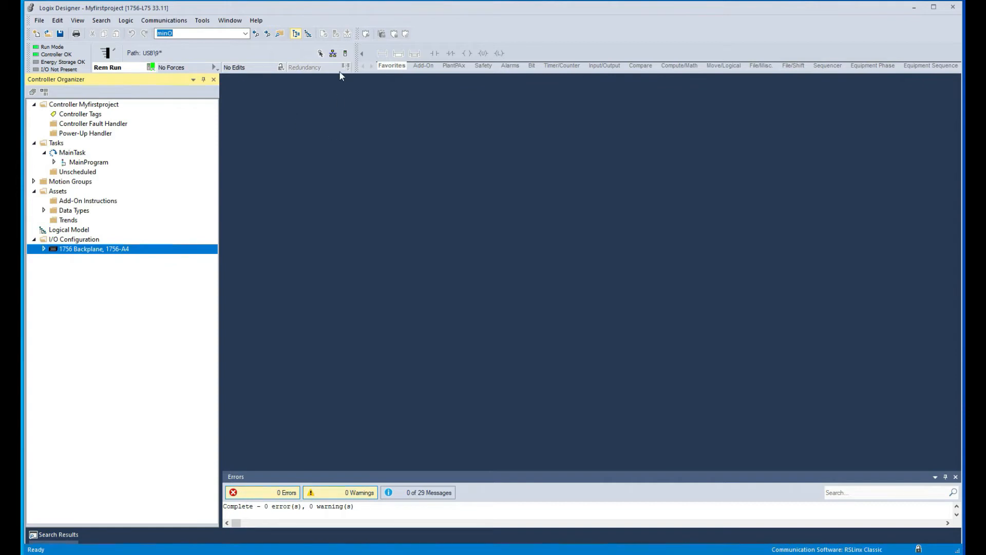
{"action": "mouse_move", "coordinate": [339, 163]}
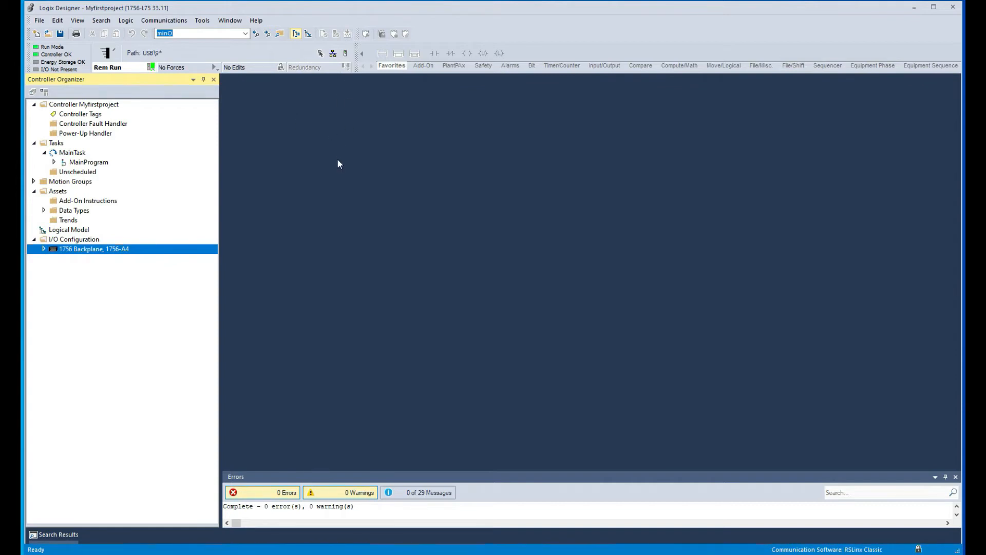
{"action": "mouse_move", "coordinate": [337, 133]}
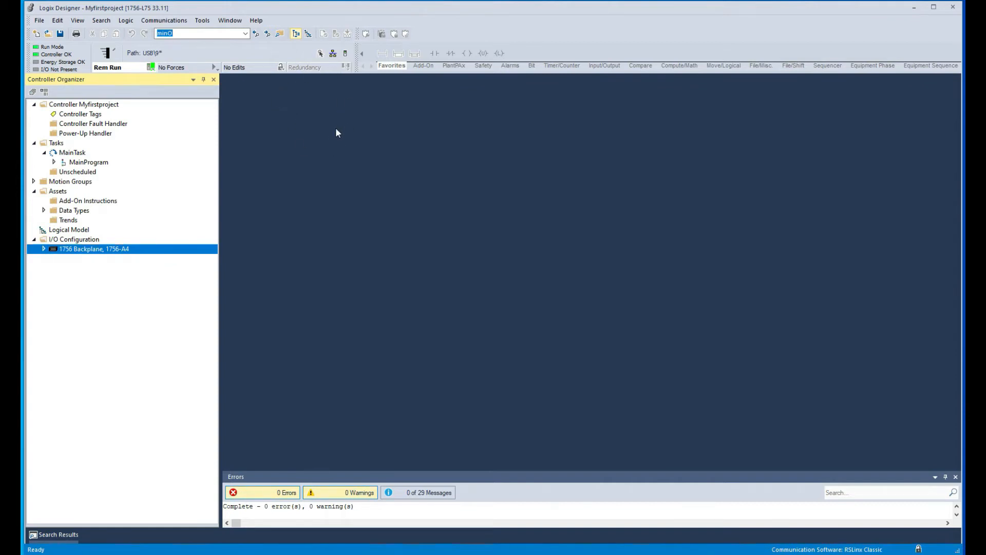
{"action": "mouse_move", "coordinate": [335, 163]}
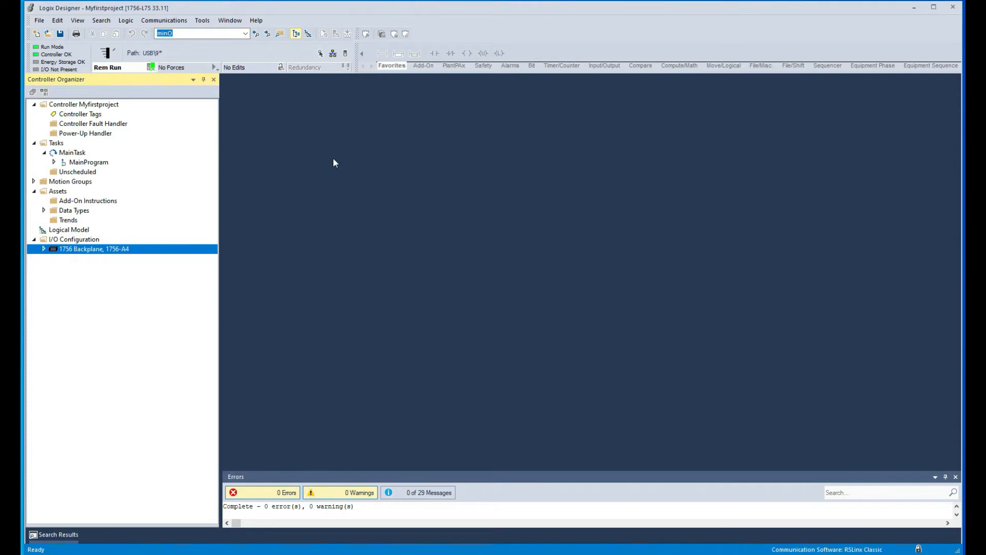
{"action": "mouse_move", "coordinate": [334, 175]}
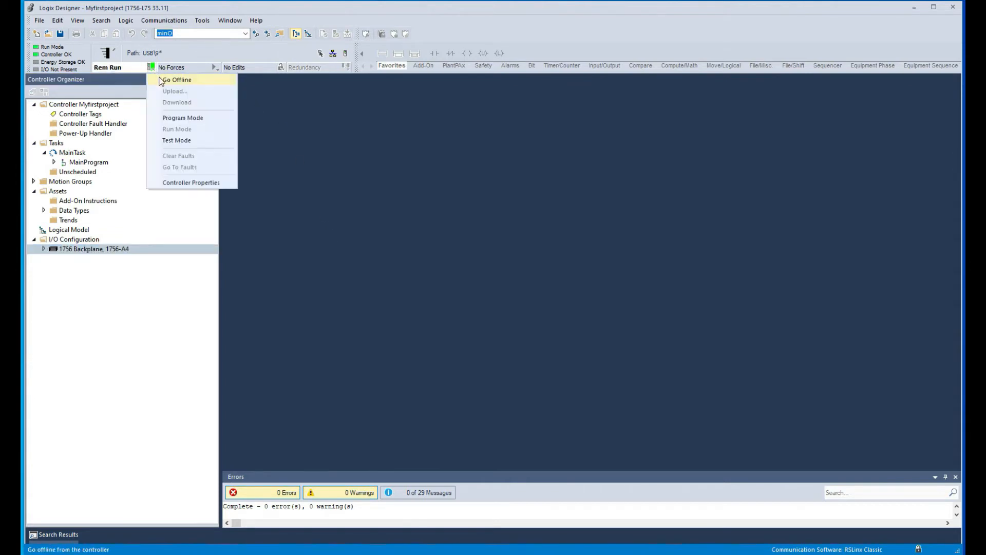
{"action": "left_click", "coordinate": [177, 80]}
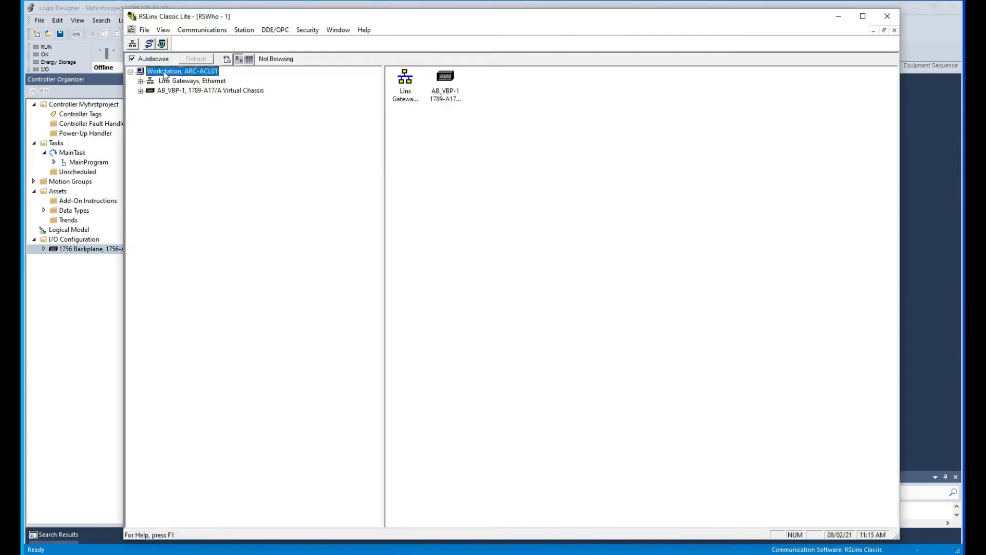
Step: Add EtherNet/IP driver AB_ETHIP-1 bound to the ASIX adapter at 192.168.1.241
{"action": "left_click", "coordinate": [148, 43]}
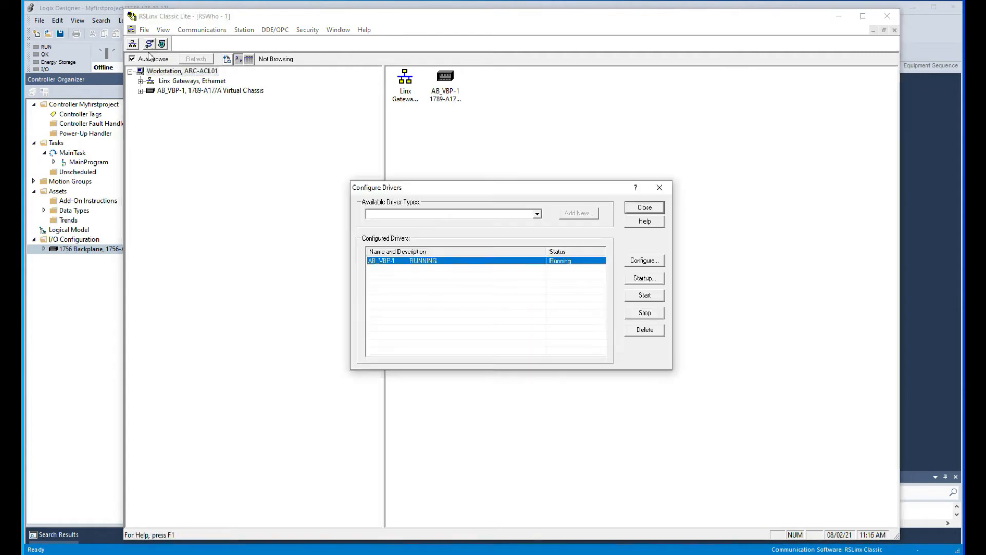
{"action": "left_click", "coordinate": [537, 214]}
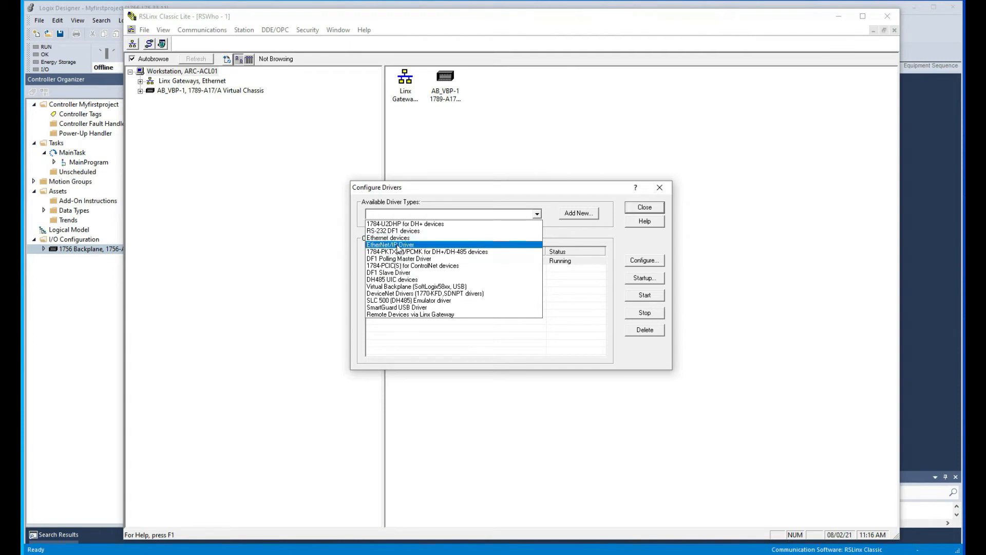
{"action": "mouse_move", "coordinate": [414, 245]}
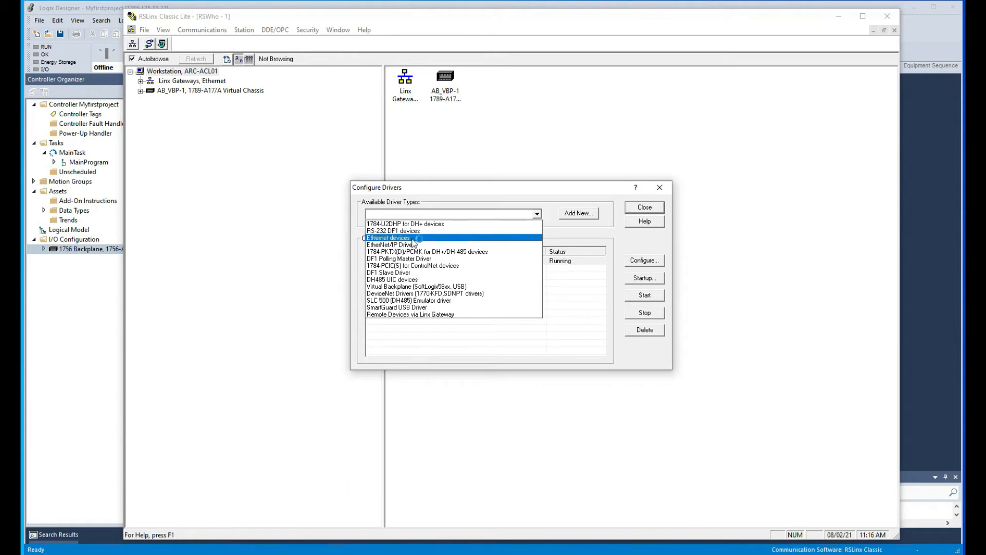
{"action": "mouse_move", "coordinate": [415, 244]}
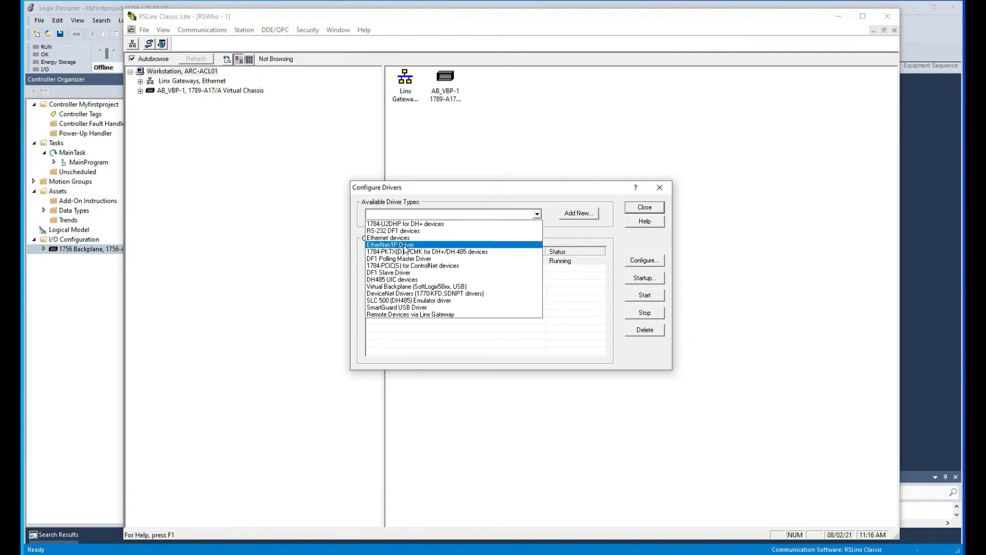
{"action": "left_click", "coordinate": [390, 245]}
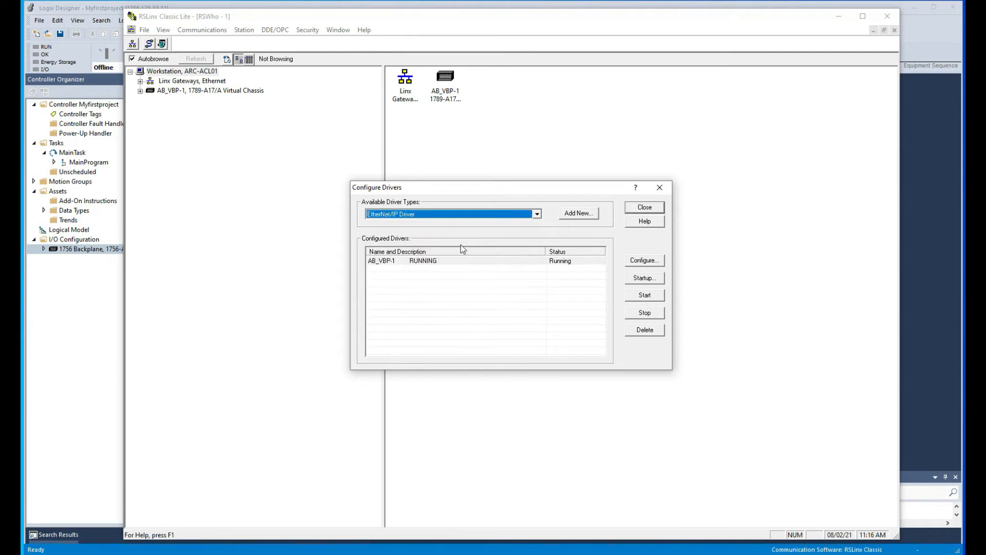
{"action": "left_click", "coordinate": [579, 213]}
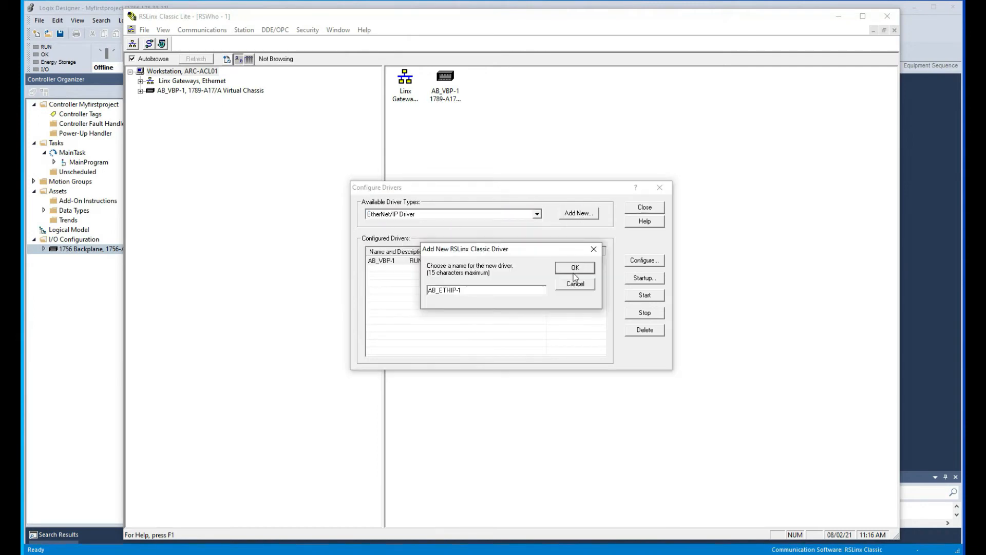
{"action": "left_click", "coordinate": [575, 267]}
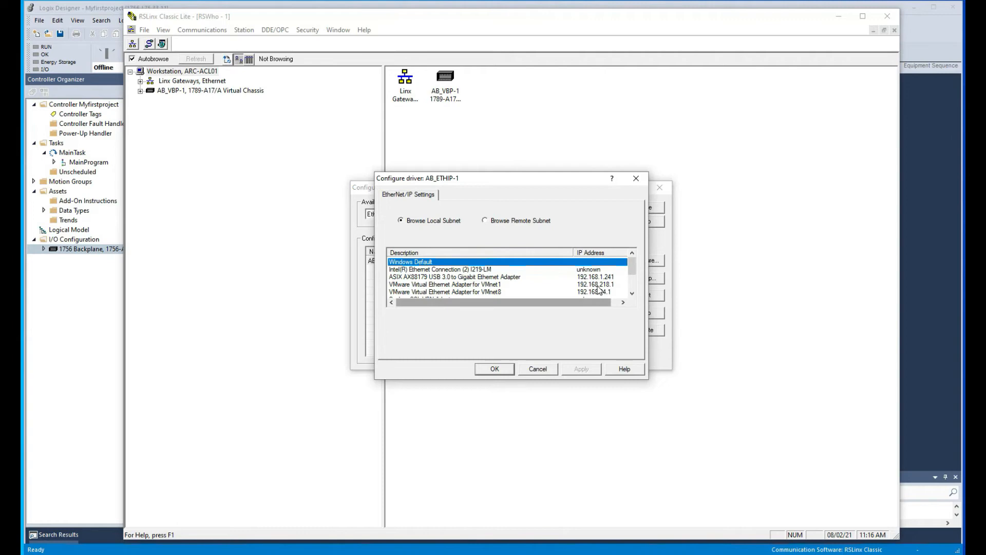
{"action": "left_click", "coordinate": [439, 277]}
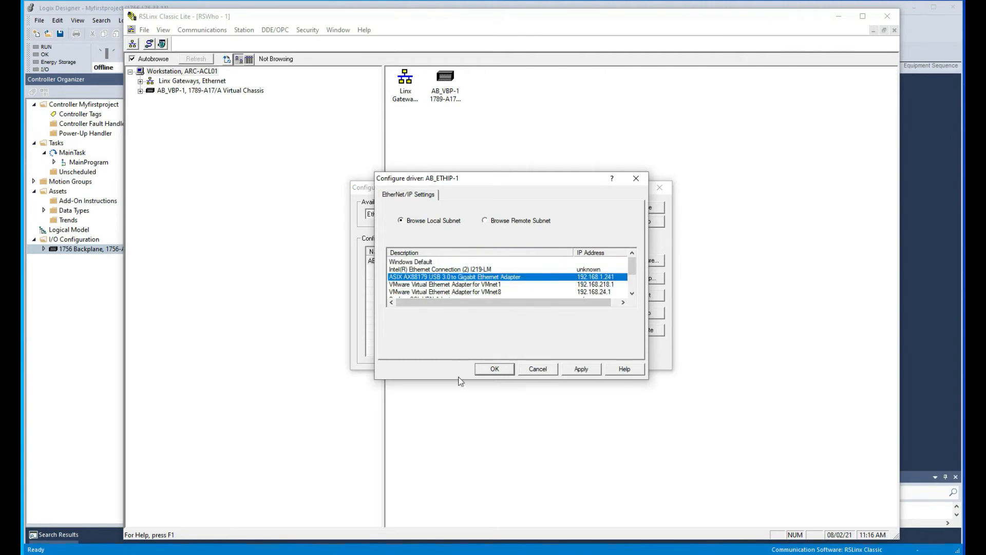
{"action": "left_click", "coordinate": [494, 369]}
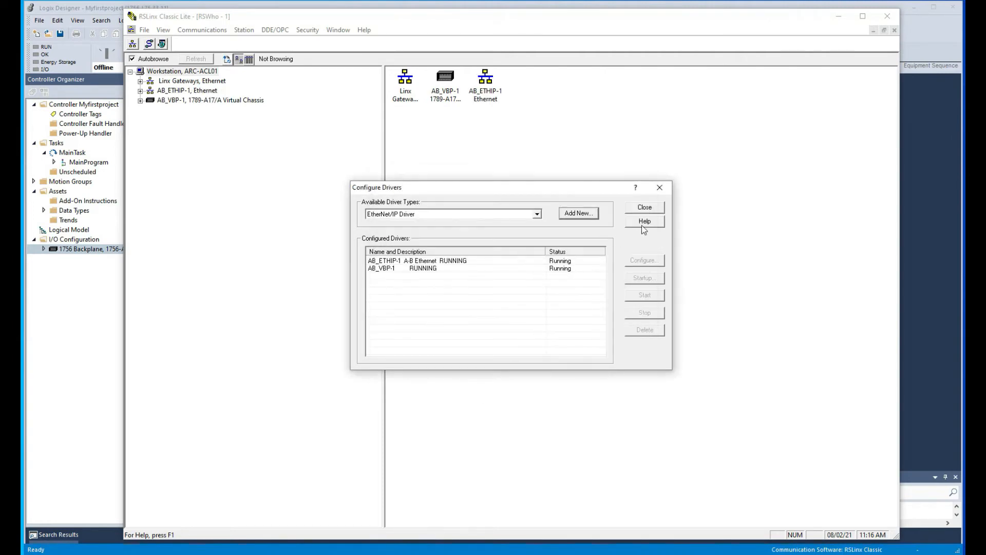
{"action": "mouse_move", "coordinate": [661, 238]}
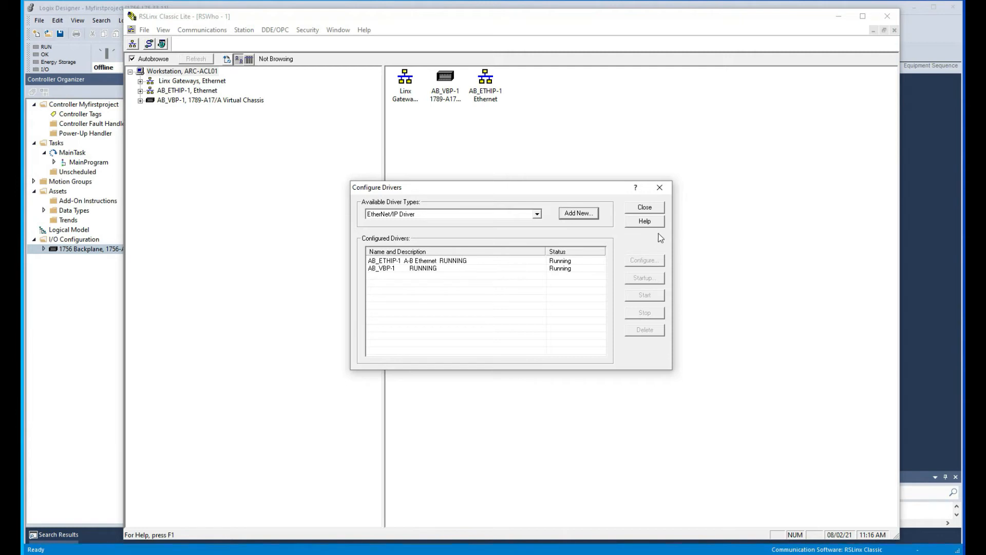
Step: Expand AB_ETHIP-1 to the 192.168.1.25 EN2TR backplane, listing slots 00–03
{"action": "left_click", "coordinate": [644, 207]}
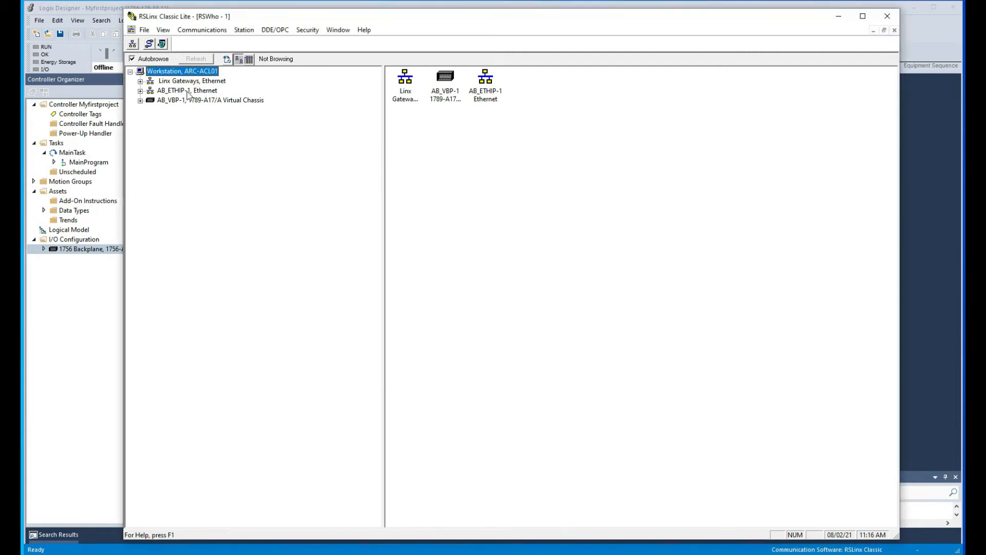
{"action": "left_click", "coordinate": [141, 90]}
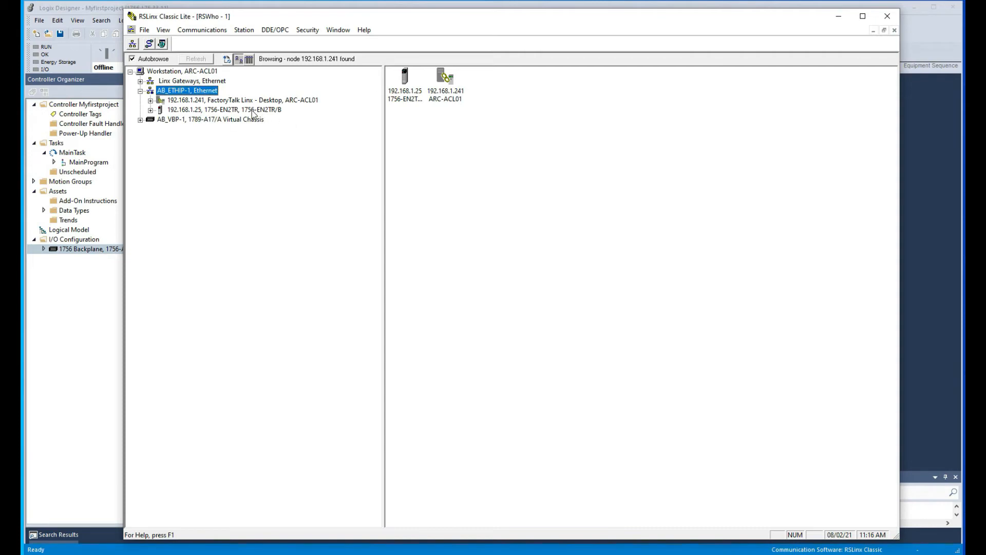
{"action": "left_click", "coordinate": [214, 109]}
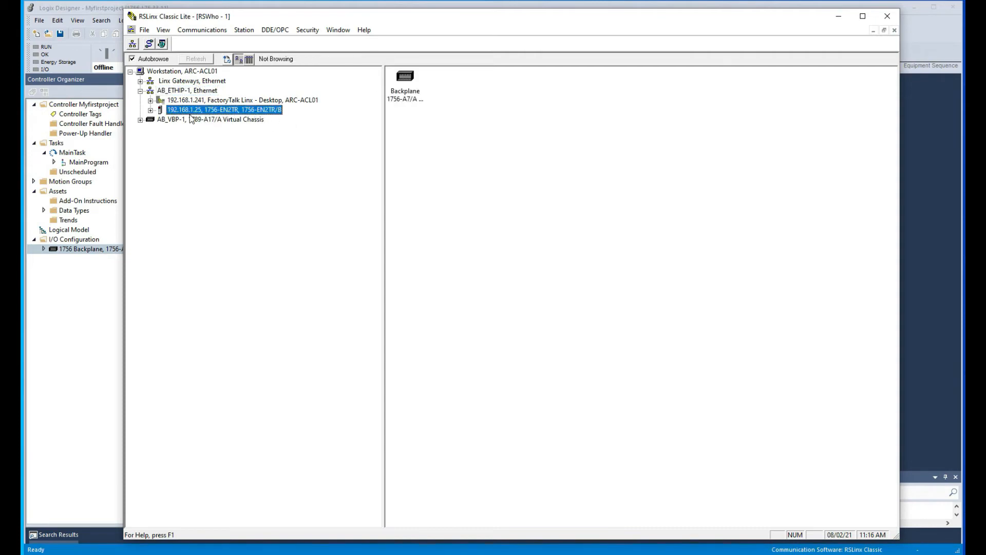
{"action": "left_click", "coordinate": [149, 109]}
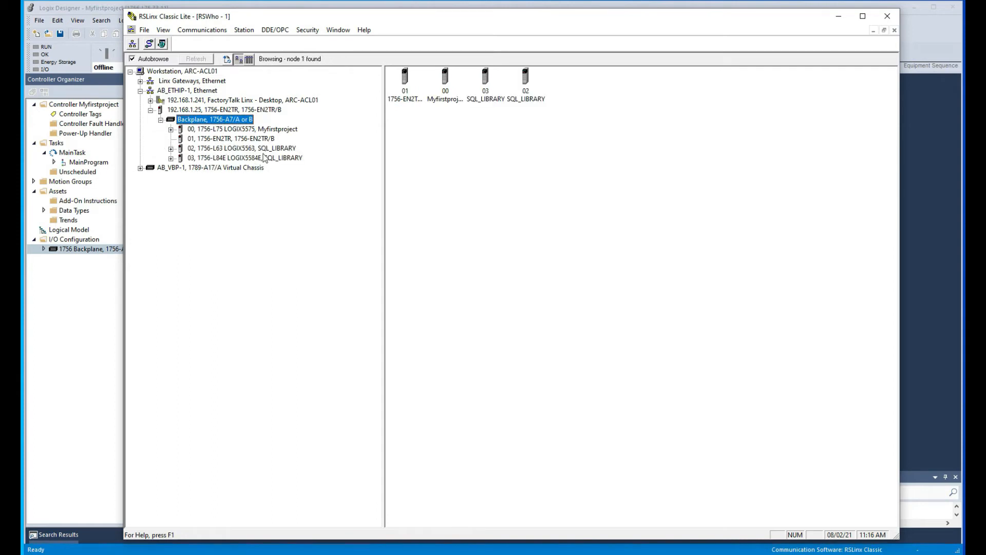
{"action": "mouse_move", "coordinate": [419, 178]}
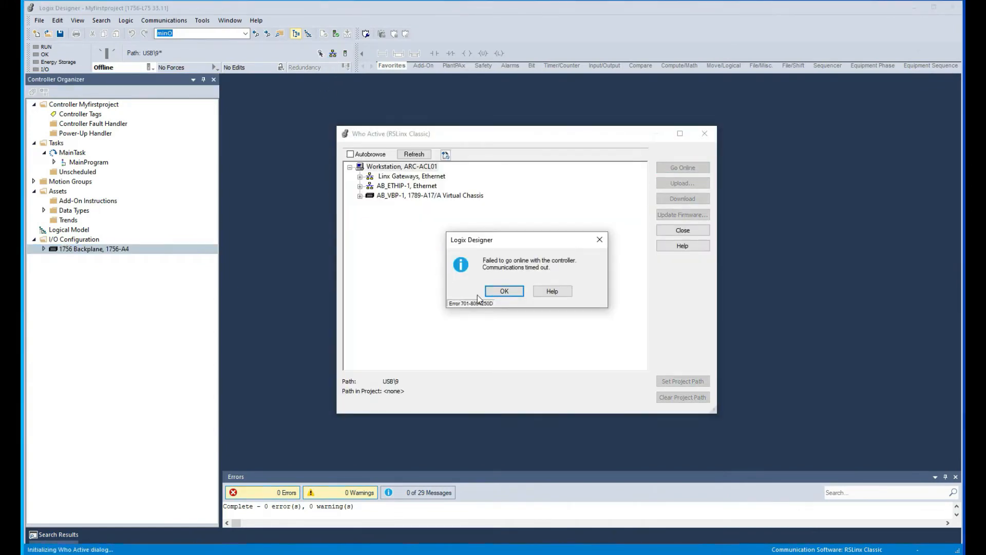
Step: Dismiss the timeout error and go online with the slot 00 L75 via AB_ETHIP-1
{"action": "left_click", "coordinate": [505, 291]}
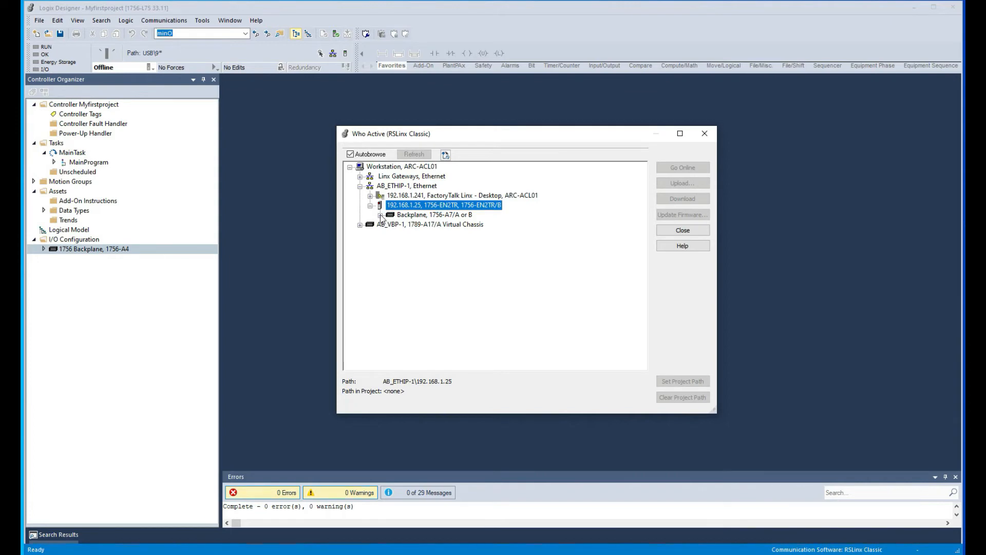
{"action": "left_click", "coordinate": [380, 215]}
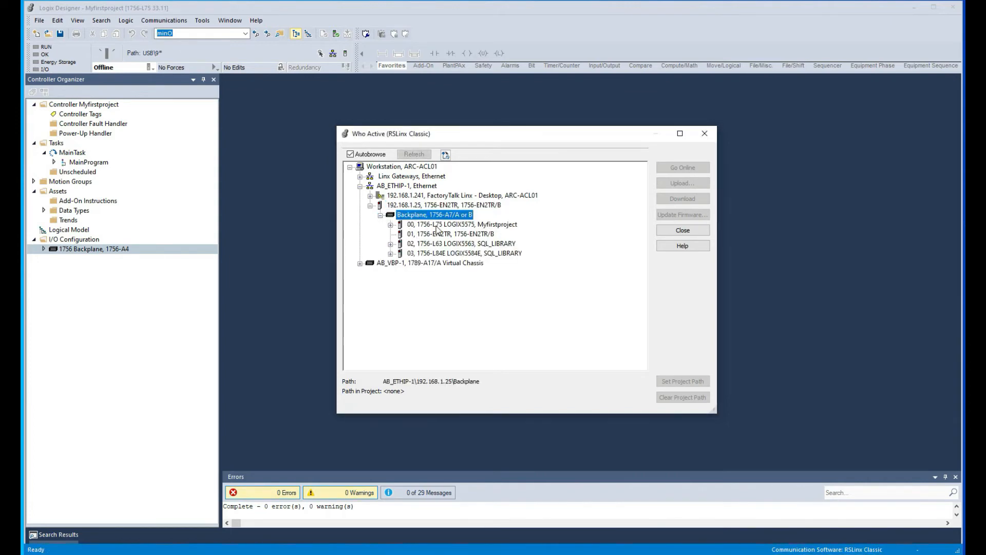
{"action": "left_click", "coordinate": [461, 224]}
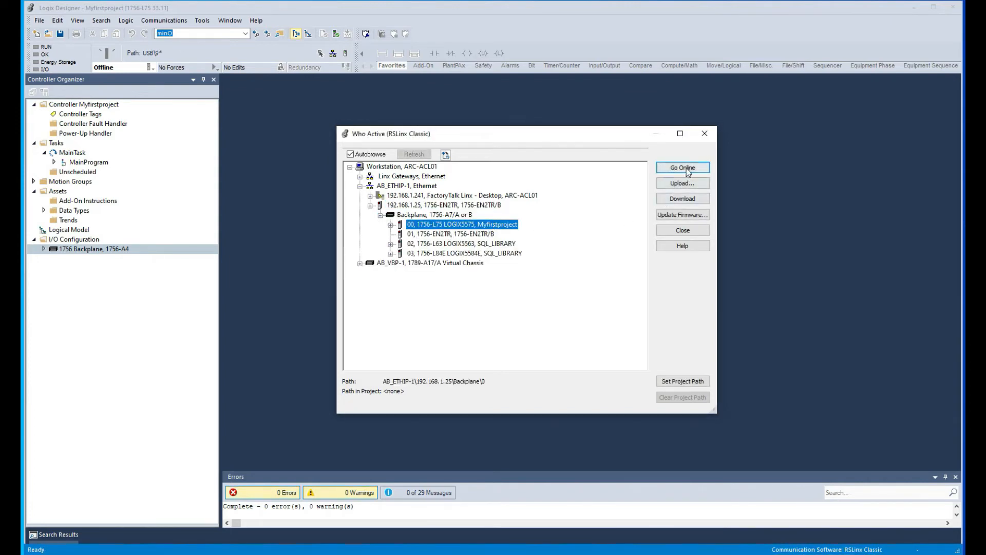
{"action": "left_click", "coordinate": [683, 167]}
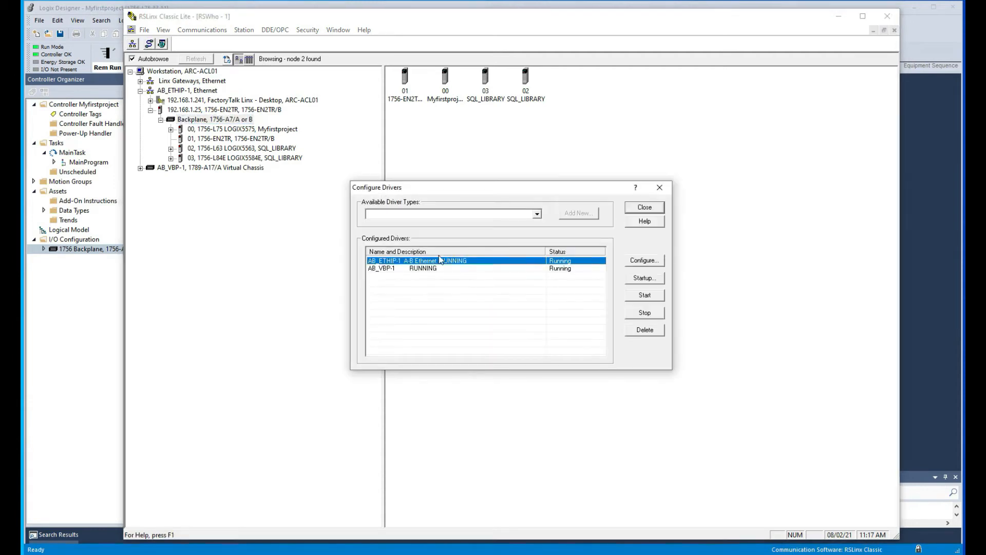
Step: Add Ethernet devices driver AB_ETH-1 with station 0 mapped to 192.168.1.25
{"action": "left_click", "coordinate": [537, 213]}
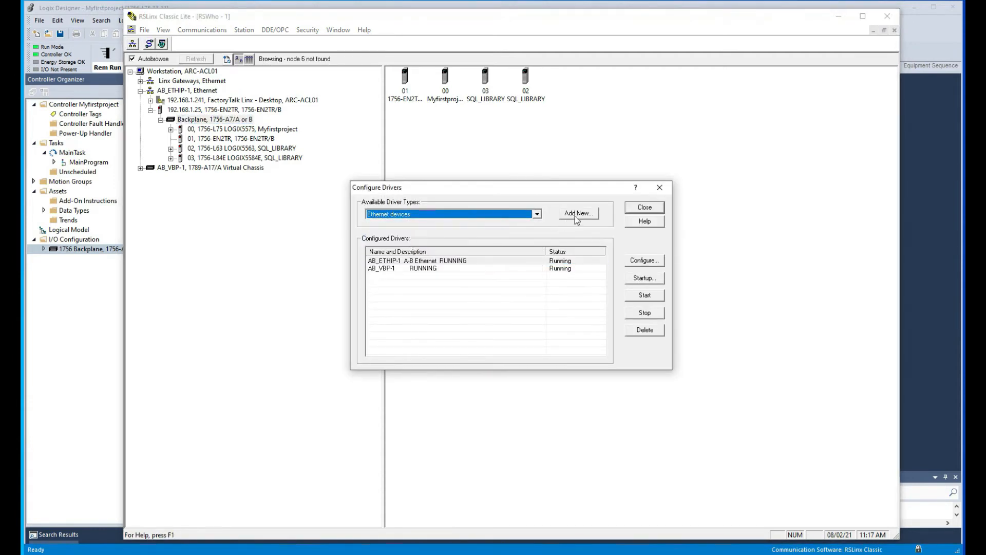
{"action": "left_click", "coordinate": [579, 213]}
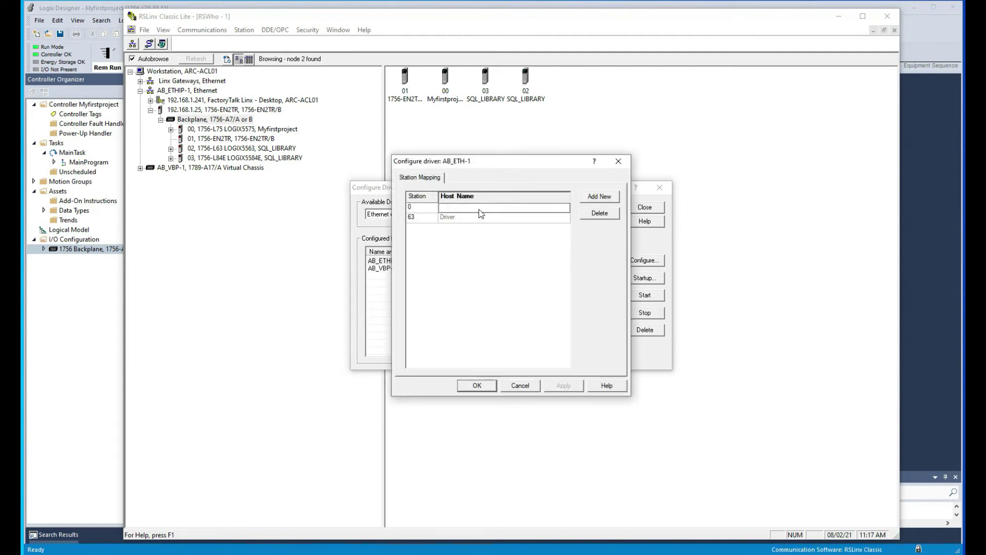
{"action": "type", "text": "192.168.1.25"}
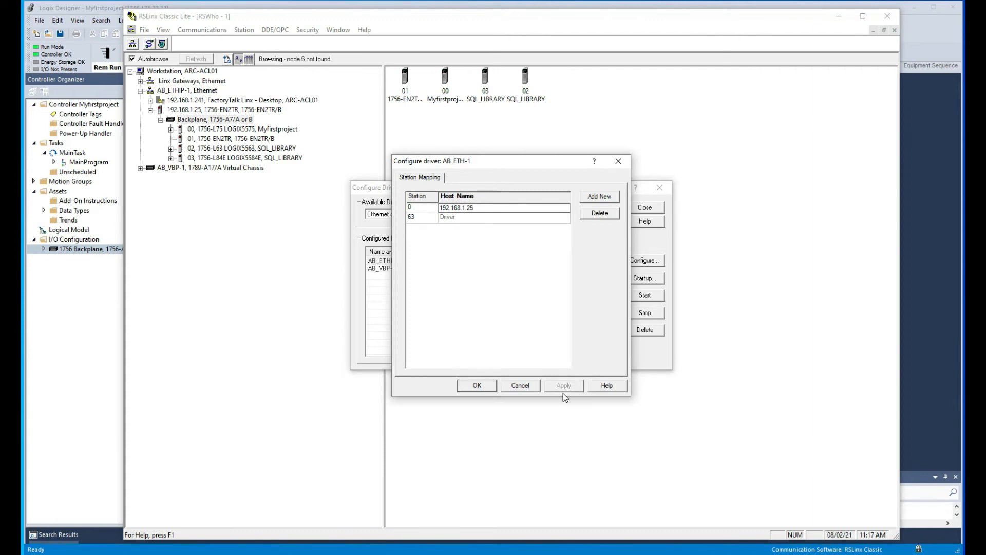
{"action": "left_click", "coordinate": [476, 385]}
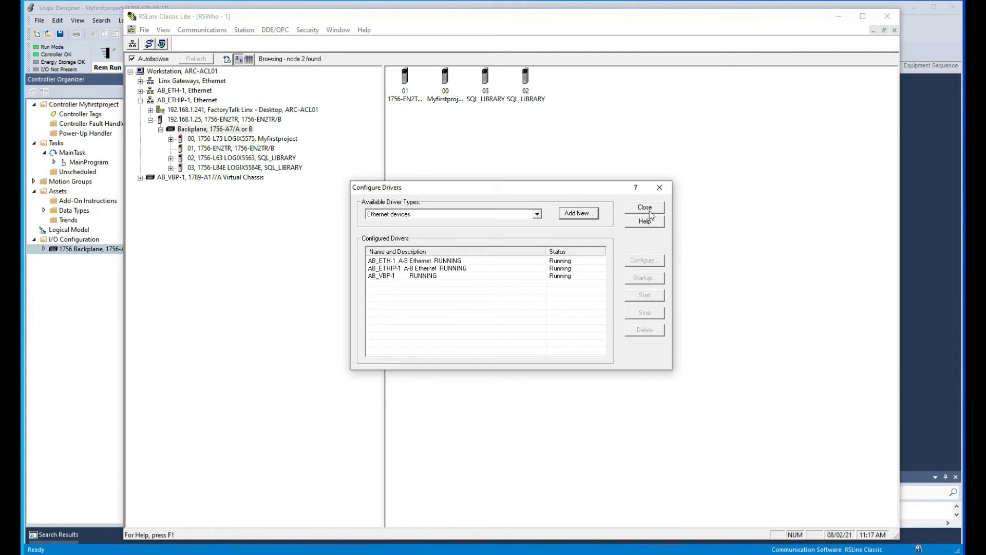
{"action": "left_click", "coordinate": [644, 207]}
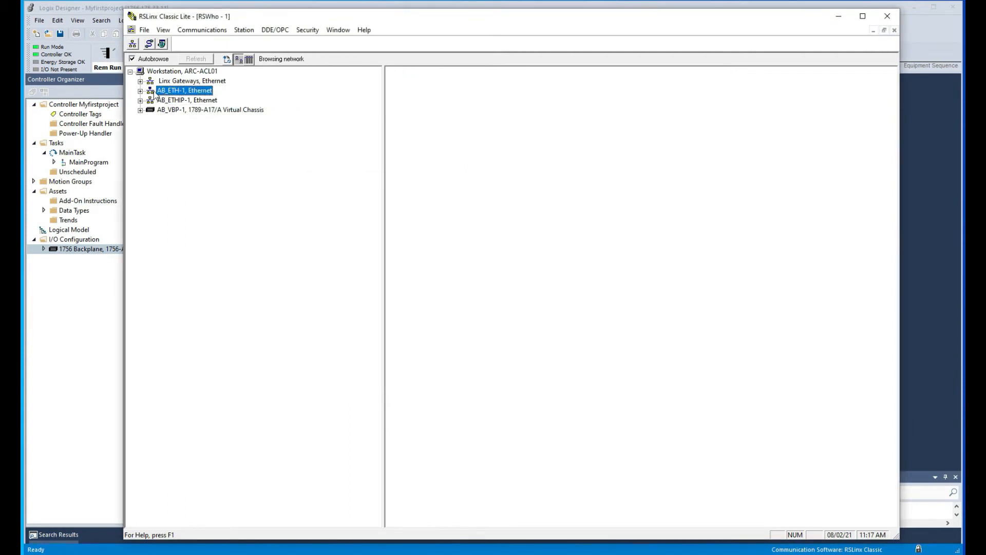
Step: Expand AB_ETH-1 in RSWho down to the 192.168.1.25 EN2TR backplane
{"action": "left_click", "coordinate": [139, 90]}
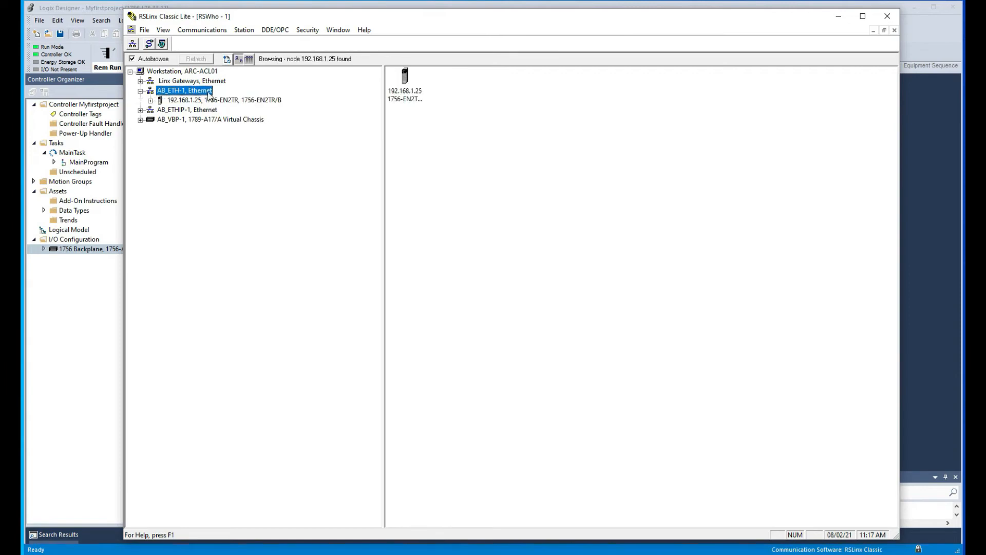
{"action": "left_click", "coordinate": [209, 100]}
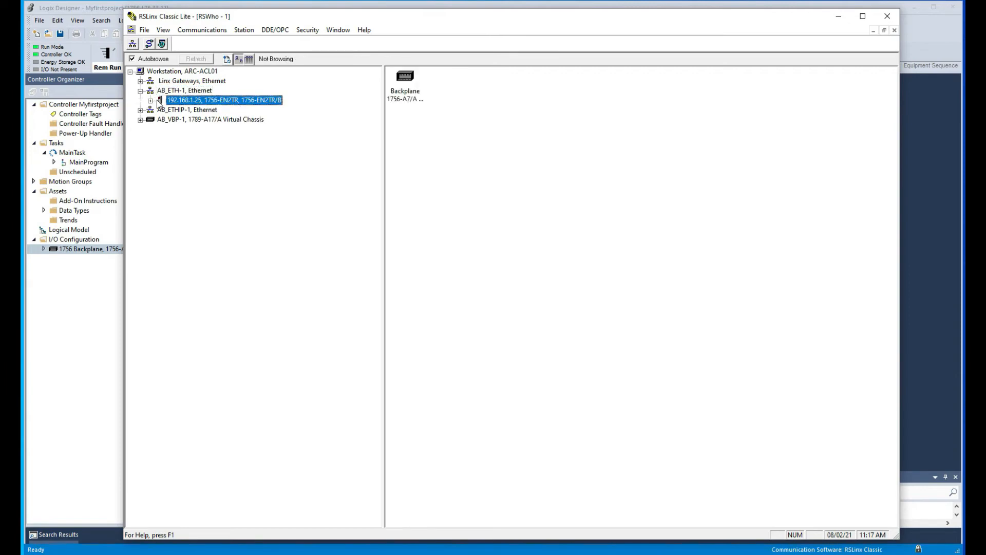
{"action": "left_click", "coordinate": [149, 100]}
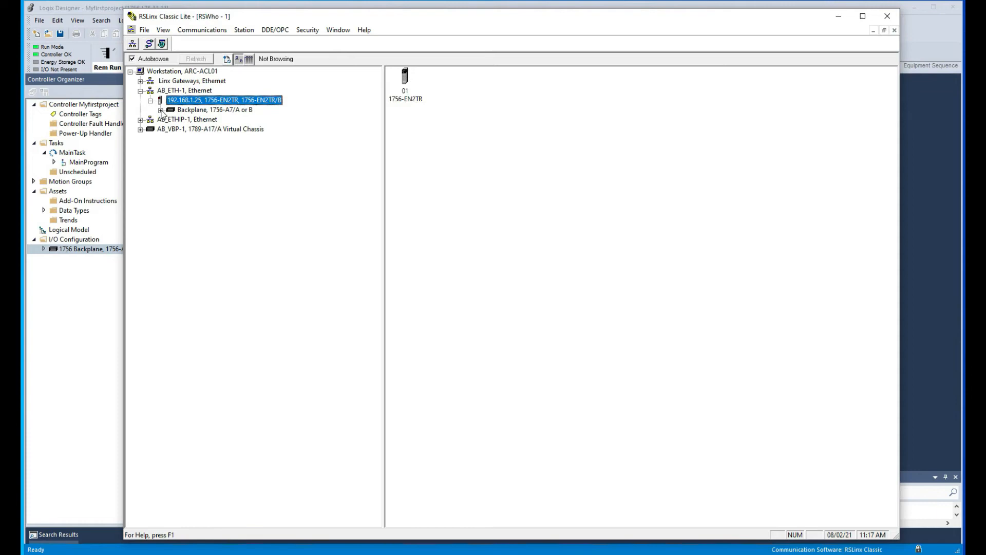
{"action": "left_click", "coordinate": [160, 109]}
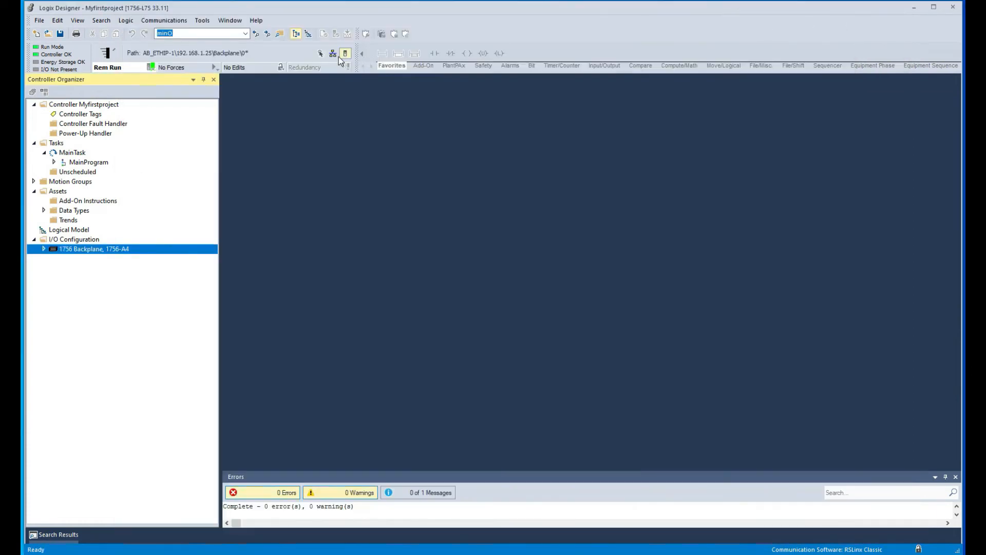
Step: In Who Active, go online with the slot 00 L75 via AB_ETH-1 > 192.168.1.25
{"action": "left_click", "coordinate": [345, 53]}
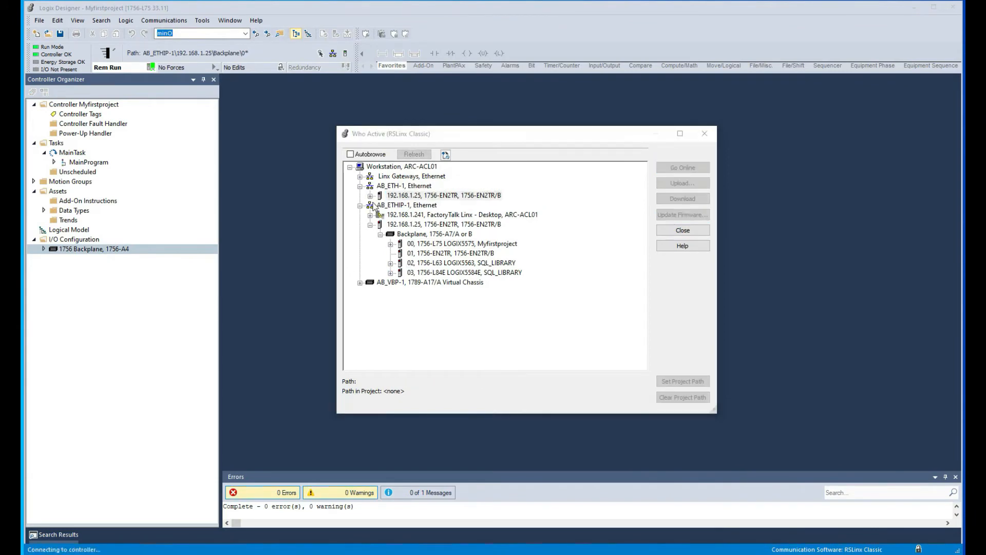
{"action": "left_click", "coordinate": [443, 195]}
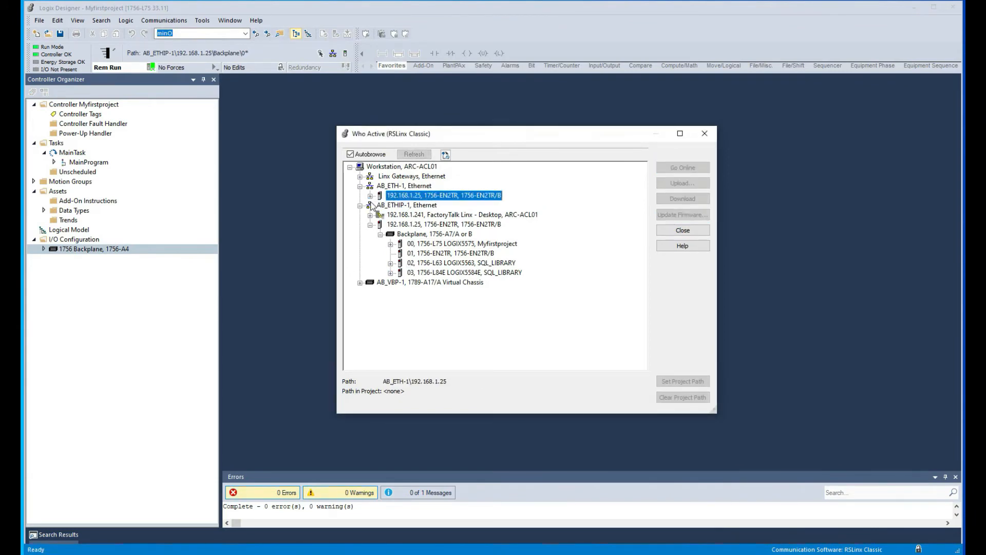
{"action": "left_click", "coordinate": [369, 195]}
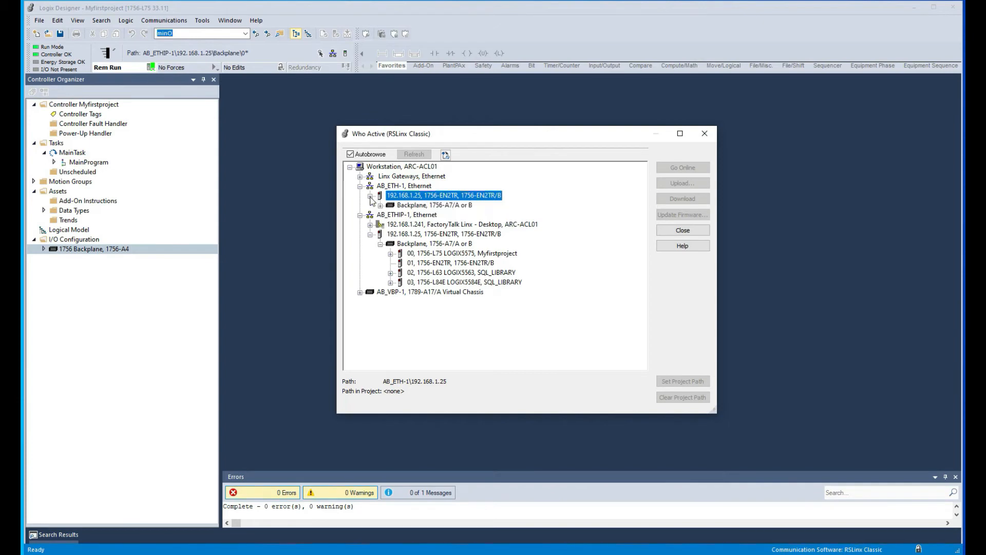
{"action": "left_click", "coordinate": [373, 196]}
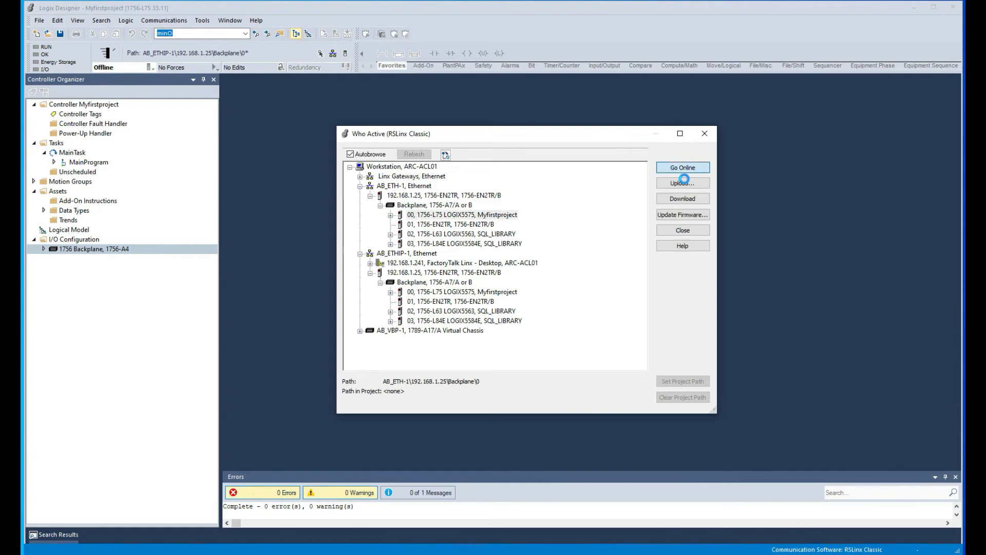
{"action": "left_click", "coordinate": [683, 183]}
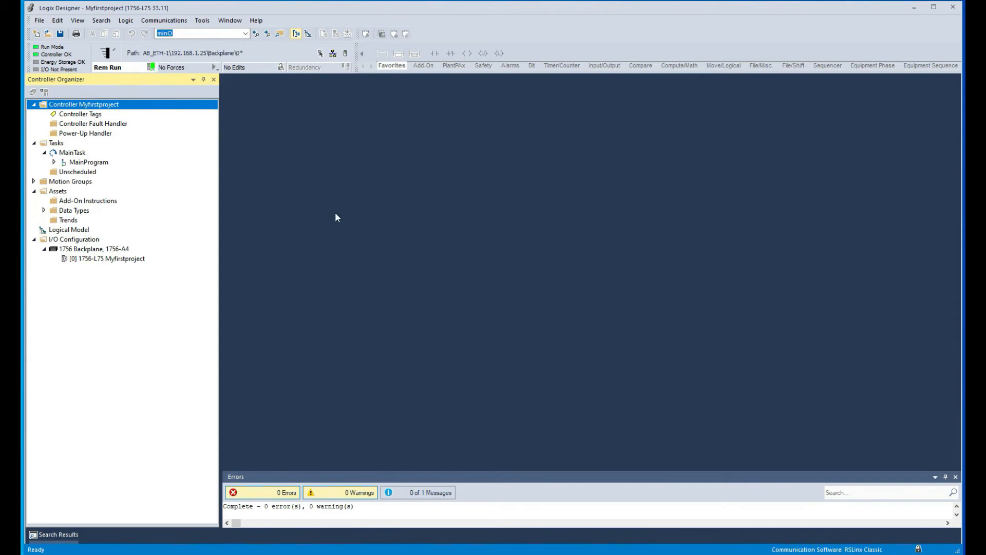
{"action": "mouse_move", "coordinate": [315, 198]}
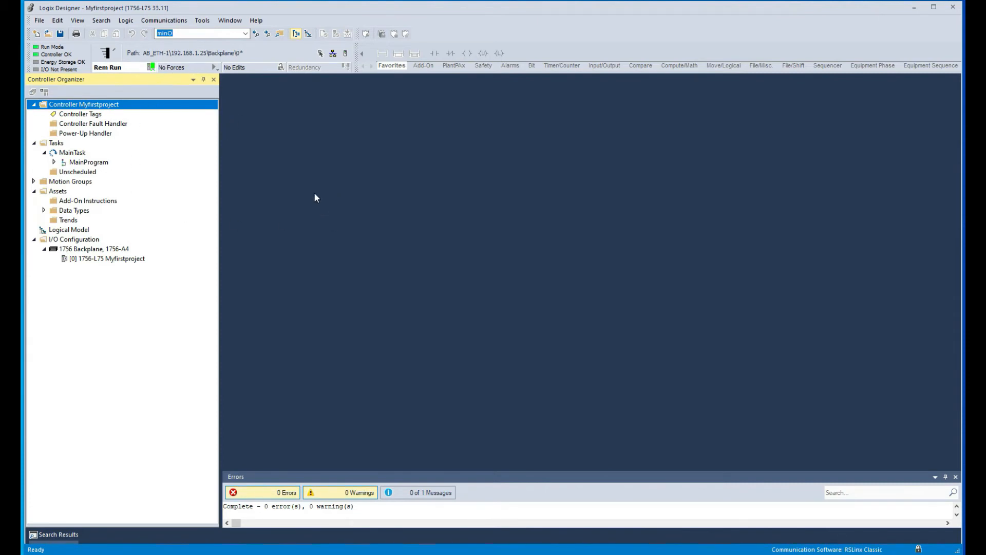
{"action": "mouse_move", "coordinate": [295, 128]}
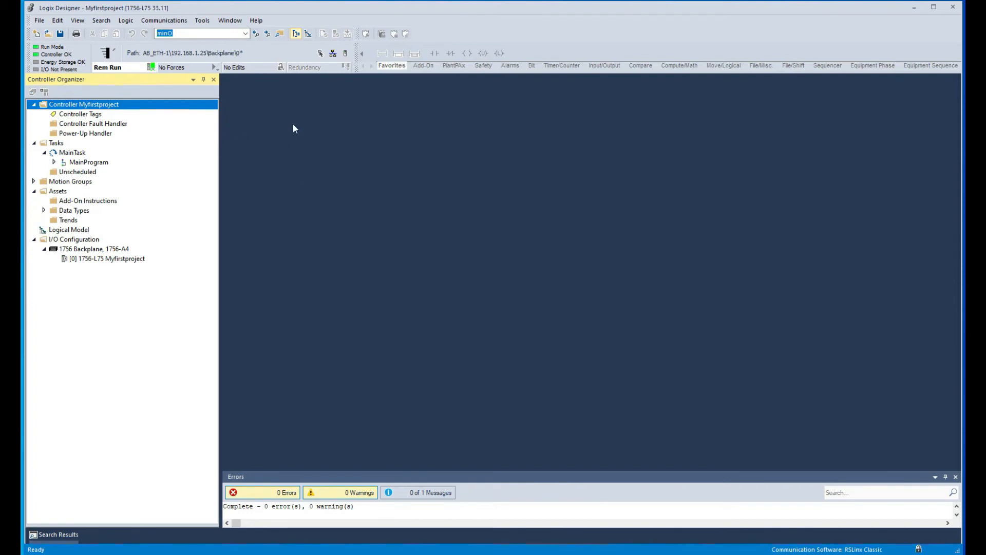
{"action": "mouse_move", "coordinate": [288, 196]}
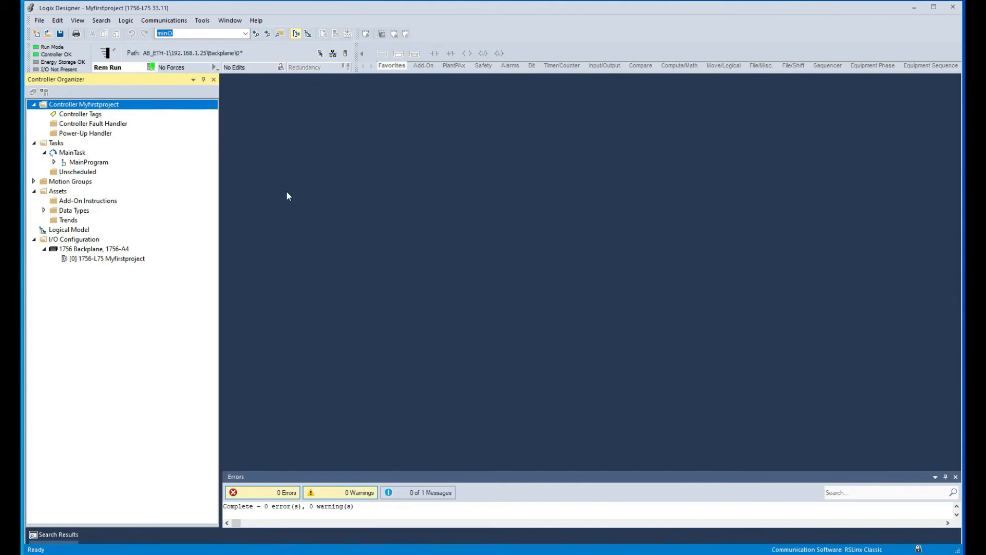
{"action": "mouse_move", "coordinate": [318, 252]}
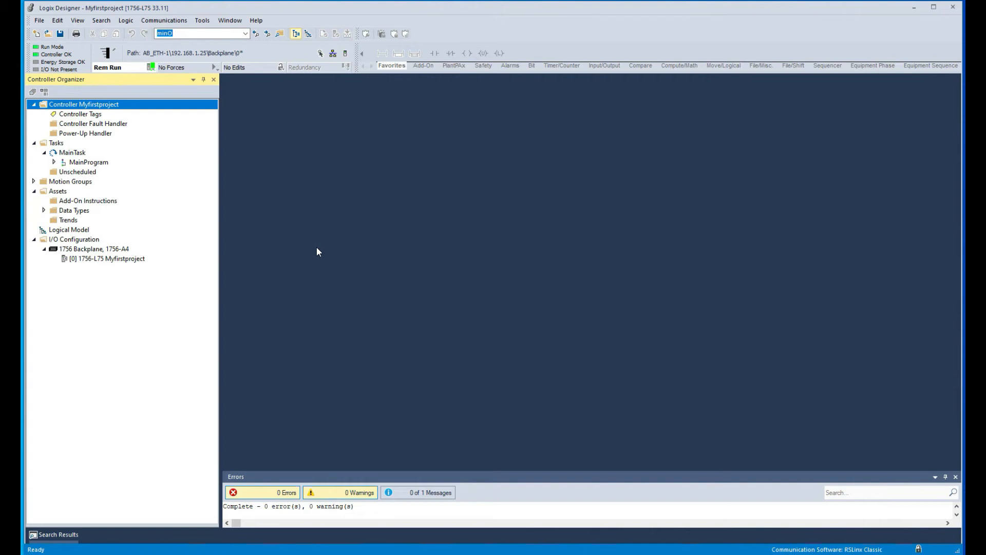
{"action": "mouse_move", "coordinate": [315, 331]}
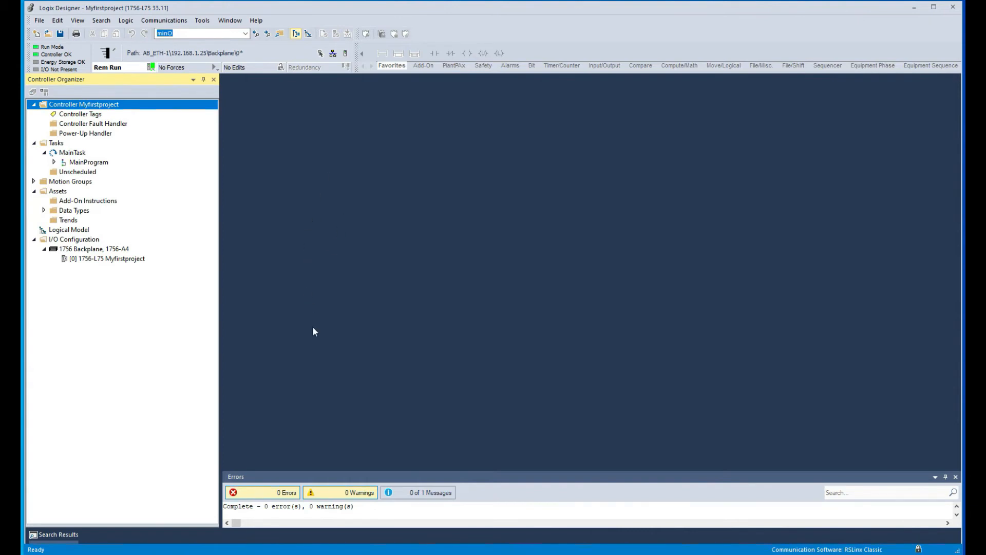
{"action": "mouse_move", "coordinate": [107, 271]}
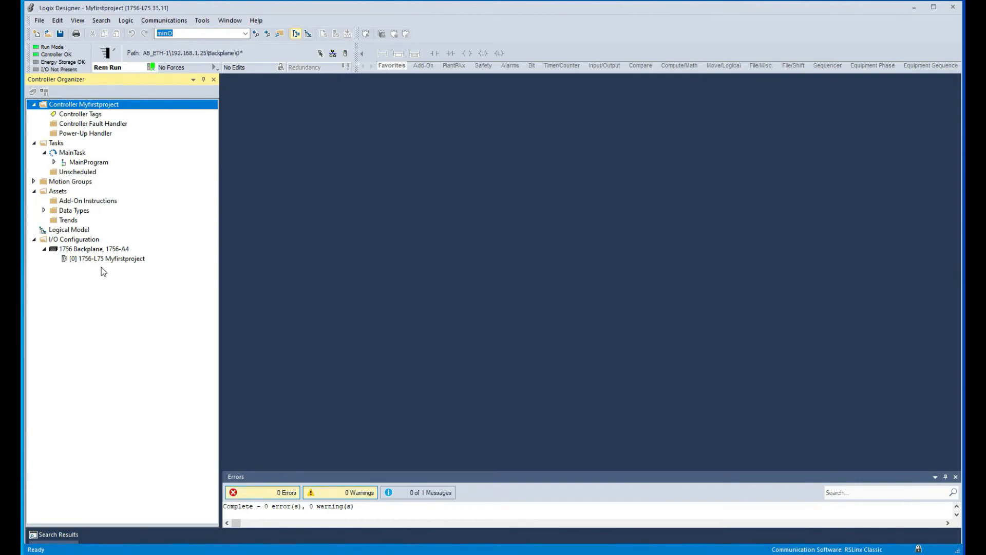
{"action": "mouse_move", "coordinate": [327, 294]}
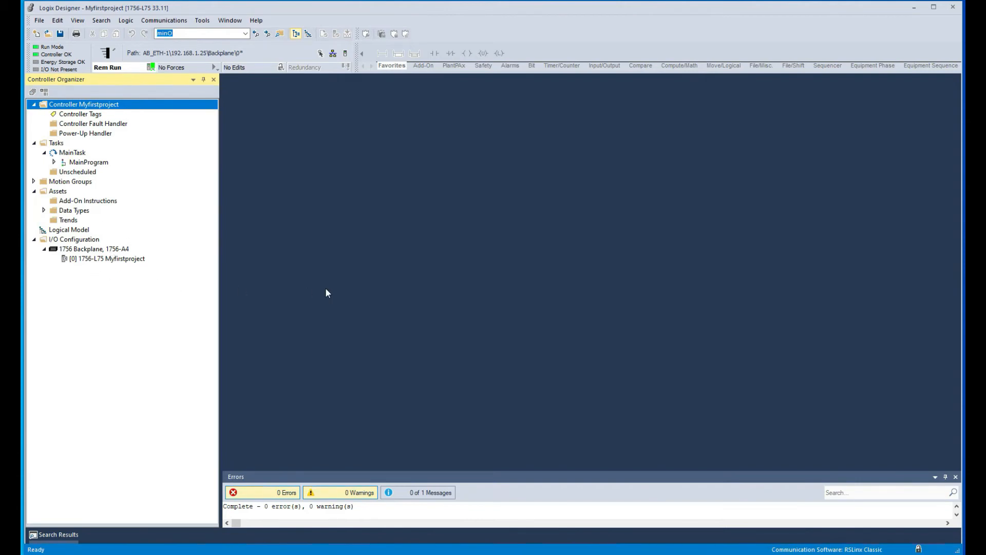
{"action": "mouse_move", "coordinate": [128, 71]}
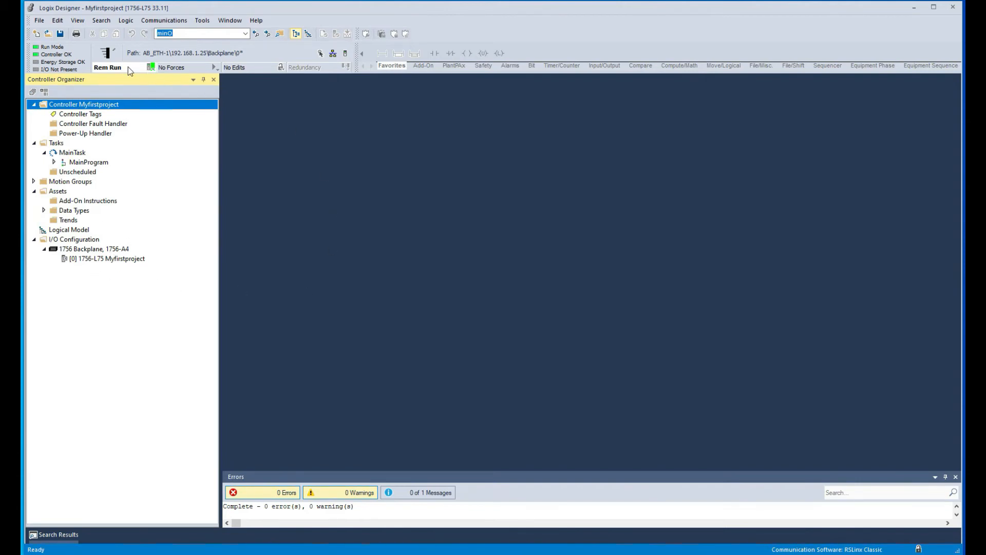
{"action": "mouse_move", "coordinate": [140, 115]}
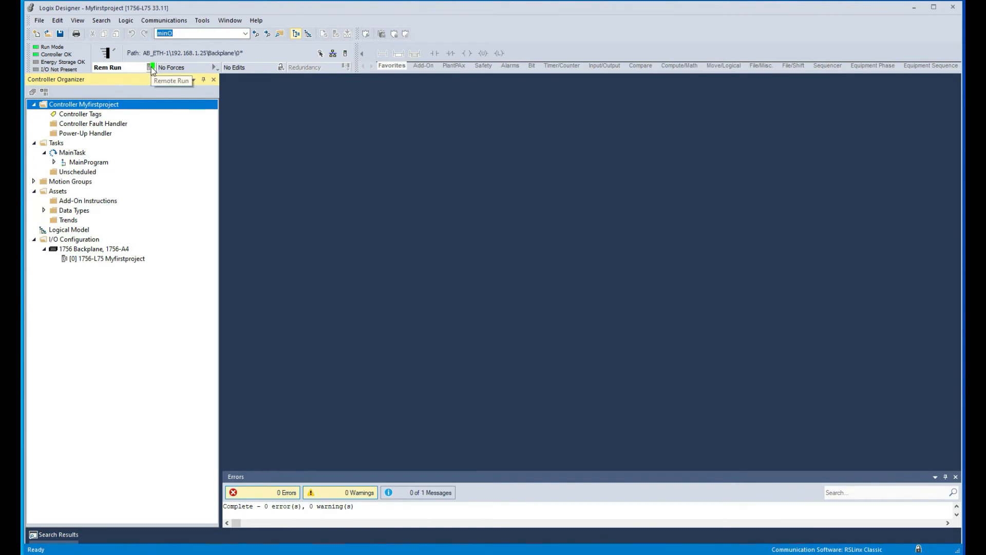
Step: Take the project offline from the controller's Rem Run status menu
{"action": "left_click", "coordinate": [151, 67]}
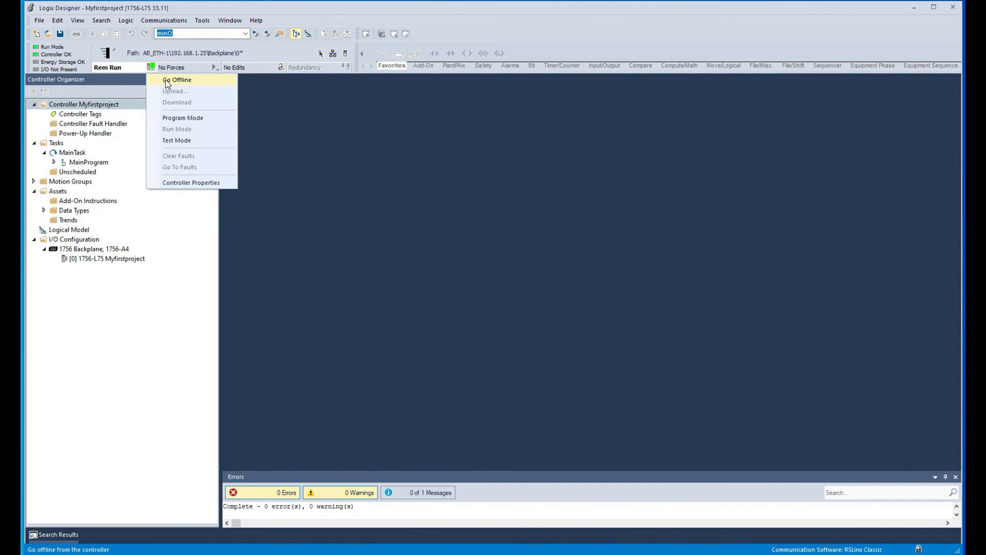
{"action": "left_click", "coordinate": [178, 80]}
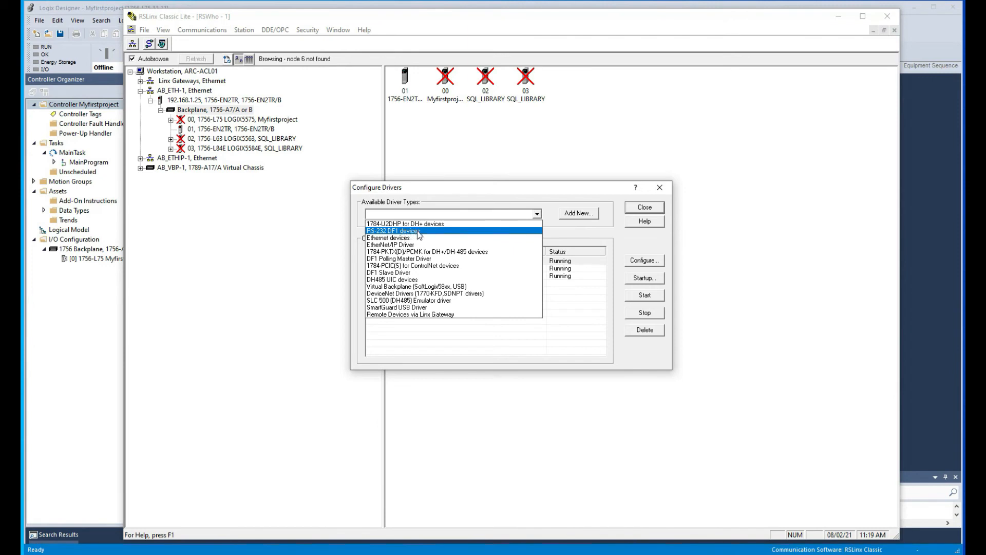
Step: Select RS-232 DF1 devices as the new driver type in RSLinx Classic
{"action": "left_click", "coordinate": [391, 230]}
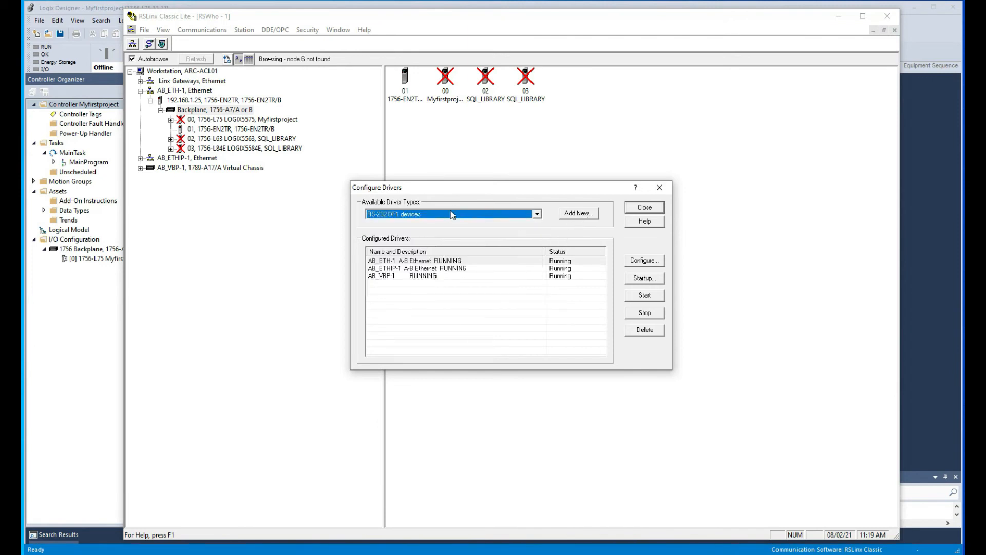
{"action": "mouse_move", "coordinate": [582, 217]}
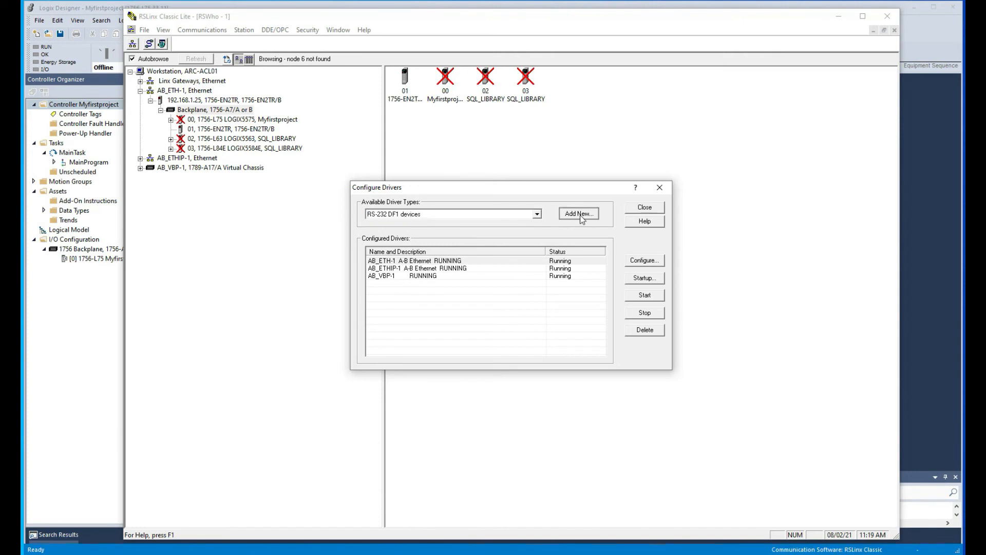
Step: Add the AB_DF1-1 RS-232 DF1 driver on COM5, auto-configured, and confirm it
{"action": "left_click", "coordinate": [579, 213]}
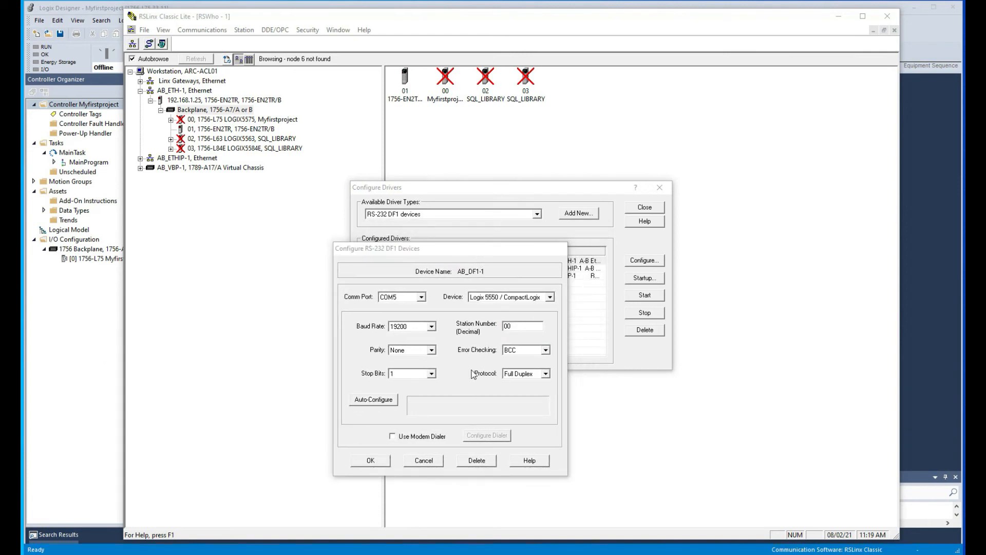
{"action": "left_click", "coordinate": [373, 400]}
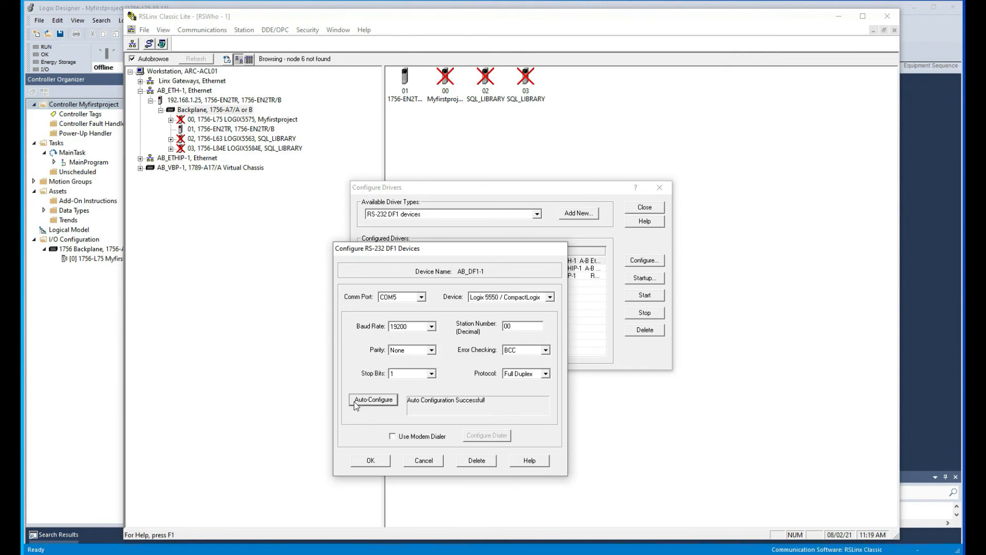
{"action": "mouse_move", "coordinate": [383, 422]}
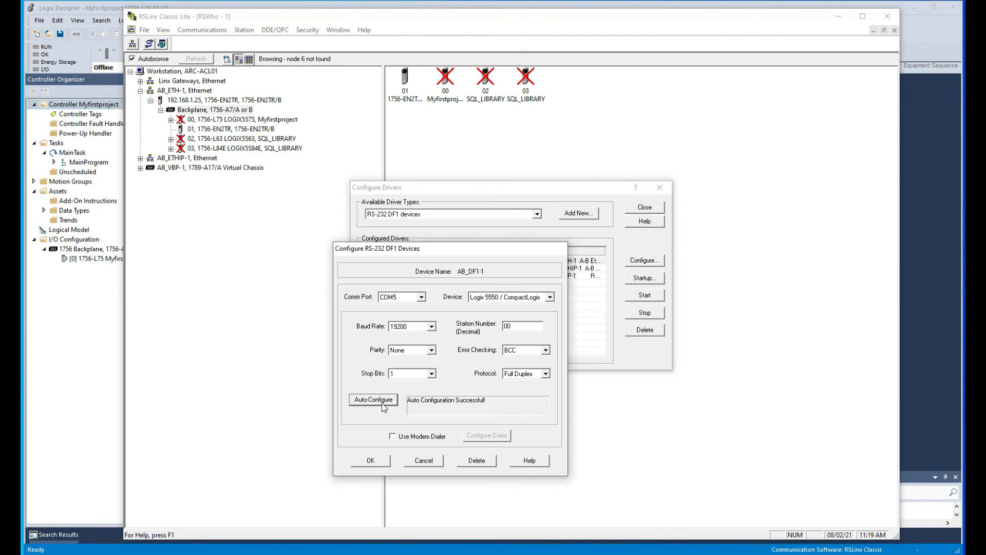
{"action": "mouse_move", "coordinate": [438, 415]}
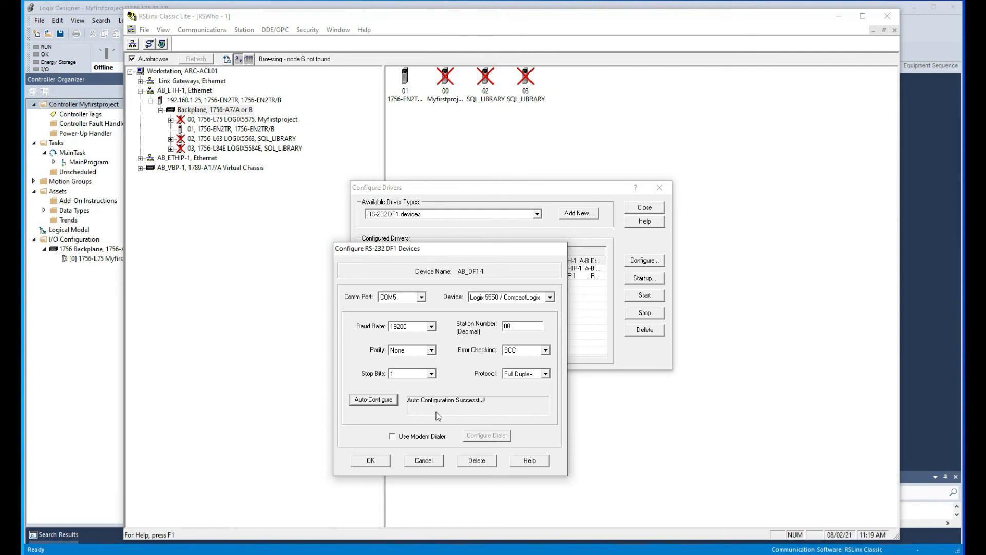
{"action": "mouse_move", "coordinate": [501, 419]}
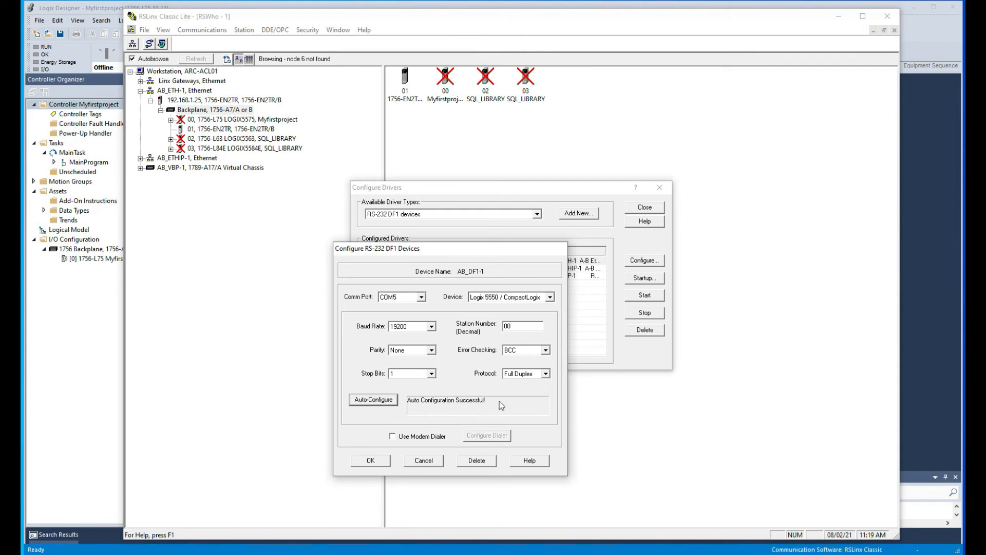
{"action": "left_click", "coordinate": [370, 460]}
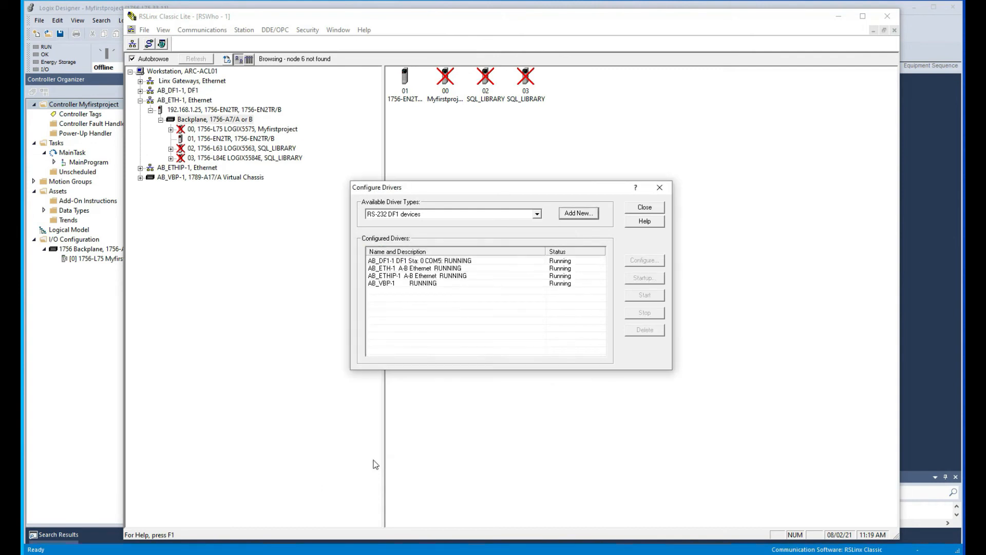
{"action": "mouse_move", "coordinate": [436, 269]}
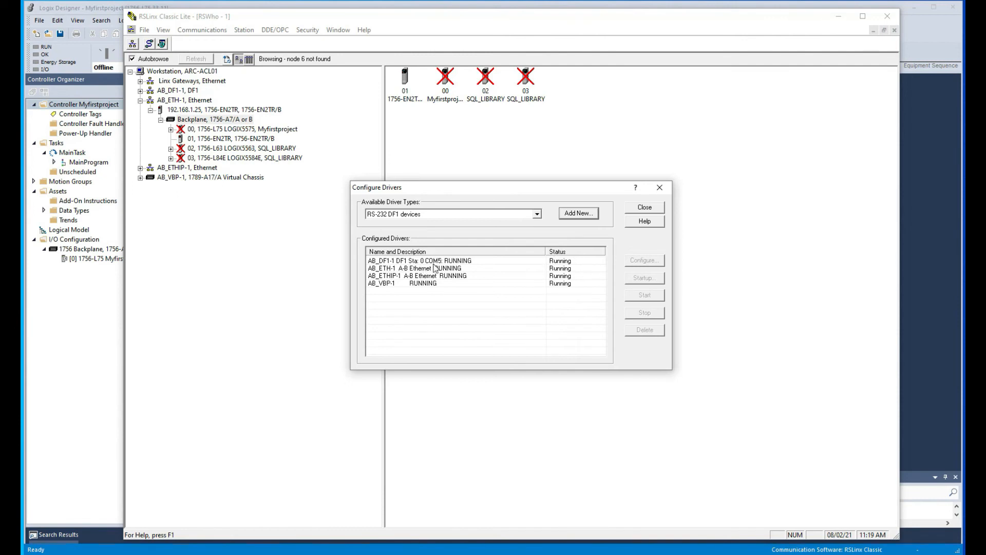
Step: Browse AB_DF1-1 to the 1756-L63 SQL_LIBRARY controller at node 01, then return to Logix Designer
{"action": "left_click", "coordinate": [645, 206]}
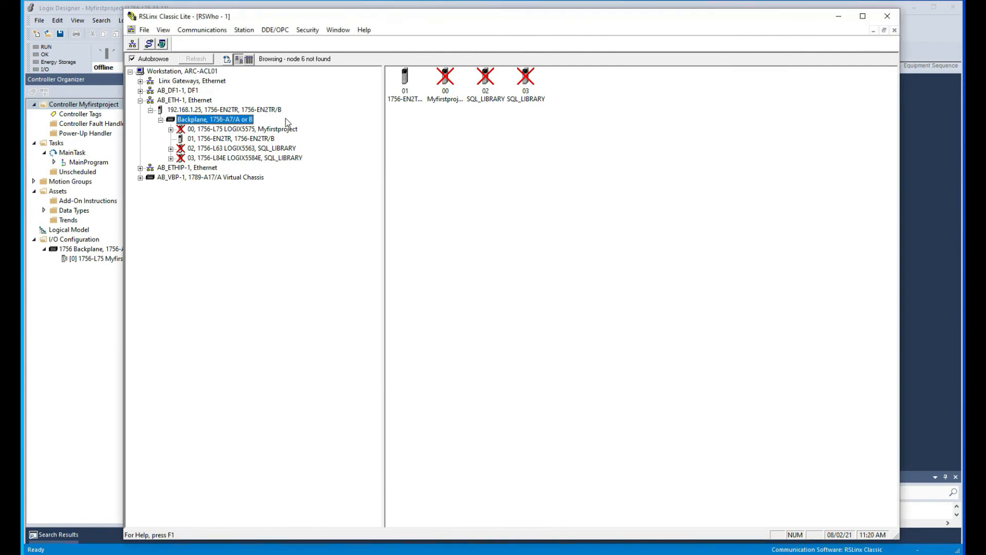
{"action": "left_click", "coordinate": [171, 90]}
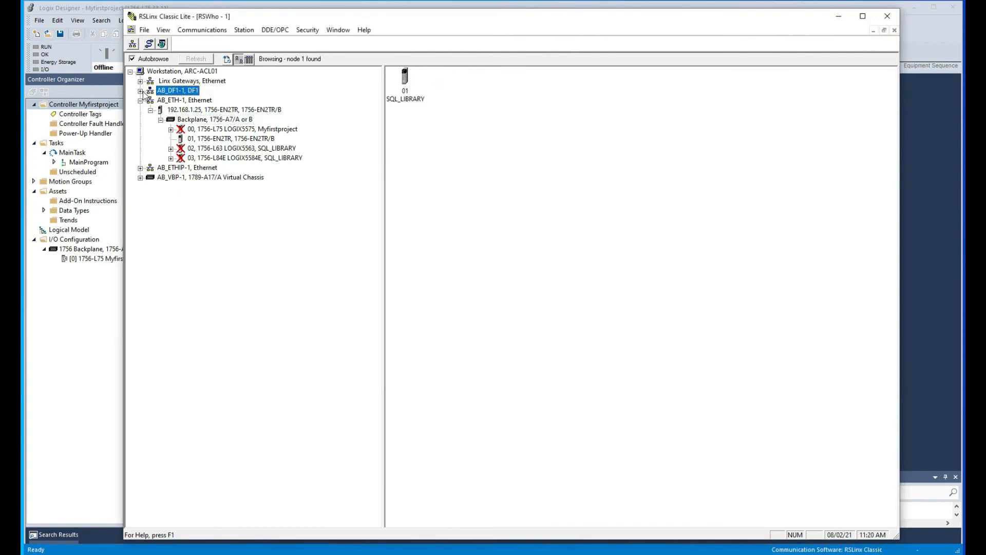
{"action": "left_click", "coordinate": [141, 90]}
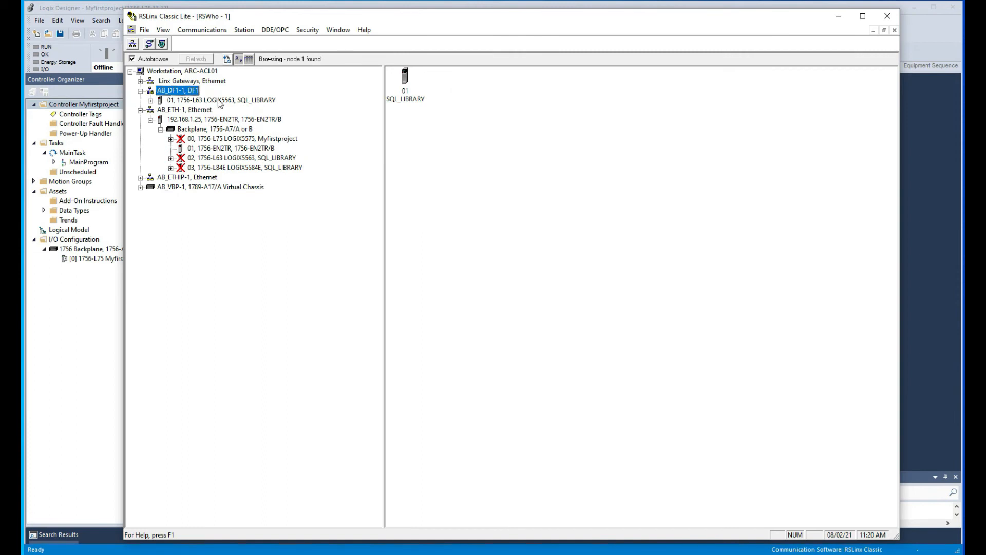
{"action": "left_click", "coordinate": [215, 99]}
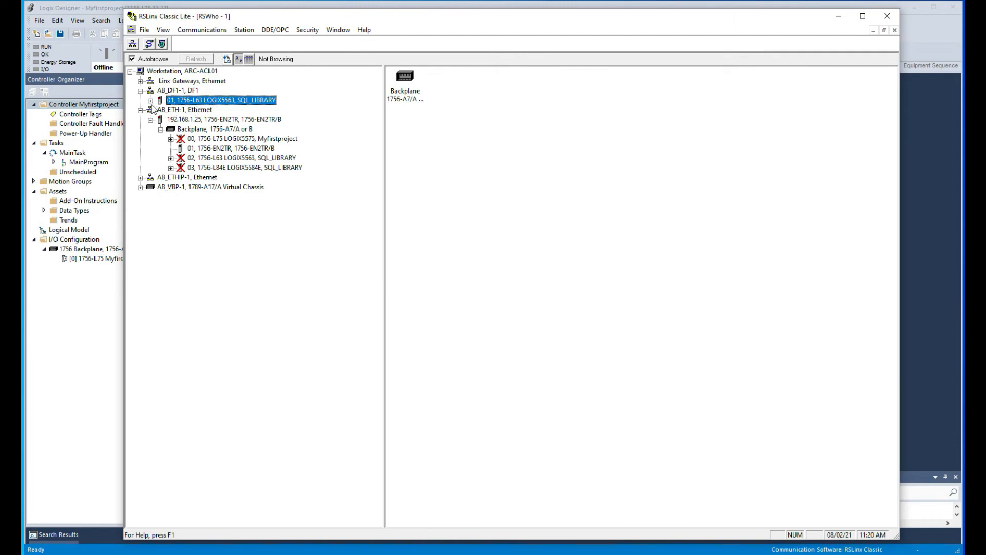
{"action": "left_click", "coordinate": [148, 100]}
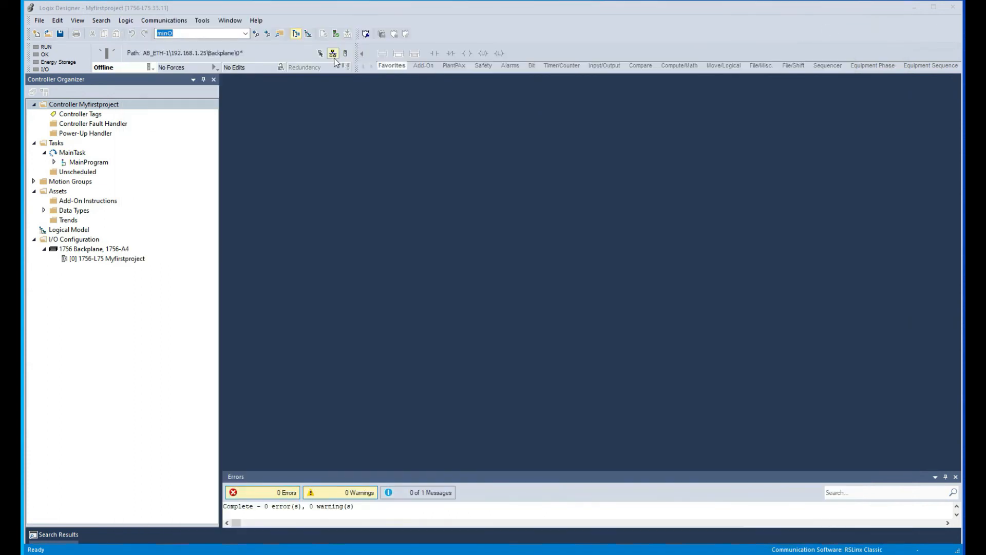
Step: Set the project path to the 1756-L63 on AB_DF1-1 and attempt to go online
{"action": "left_click", "coordinate": [331, 53]}
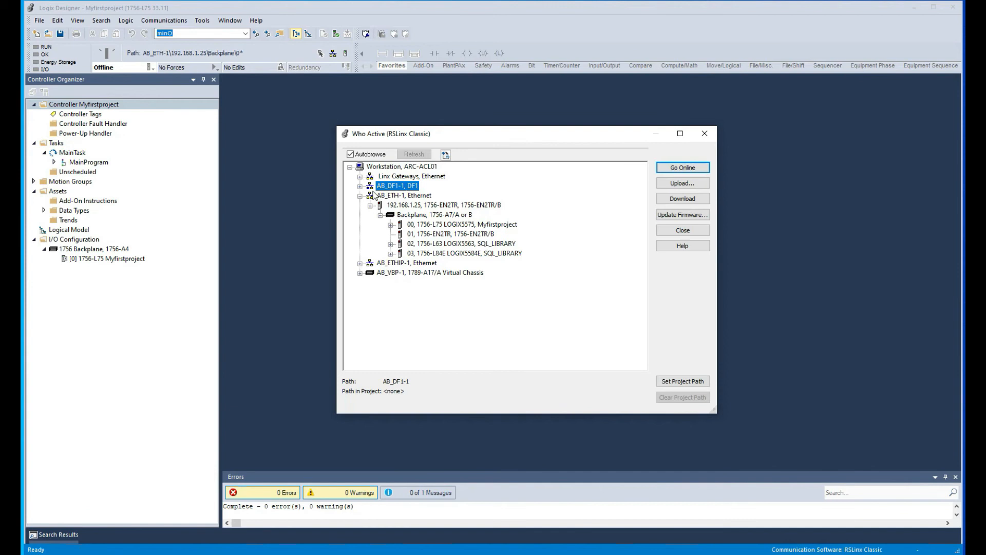
{"action": "left_click", "coordinate": [362, 186]}
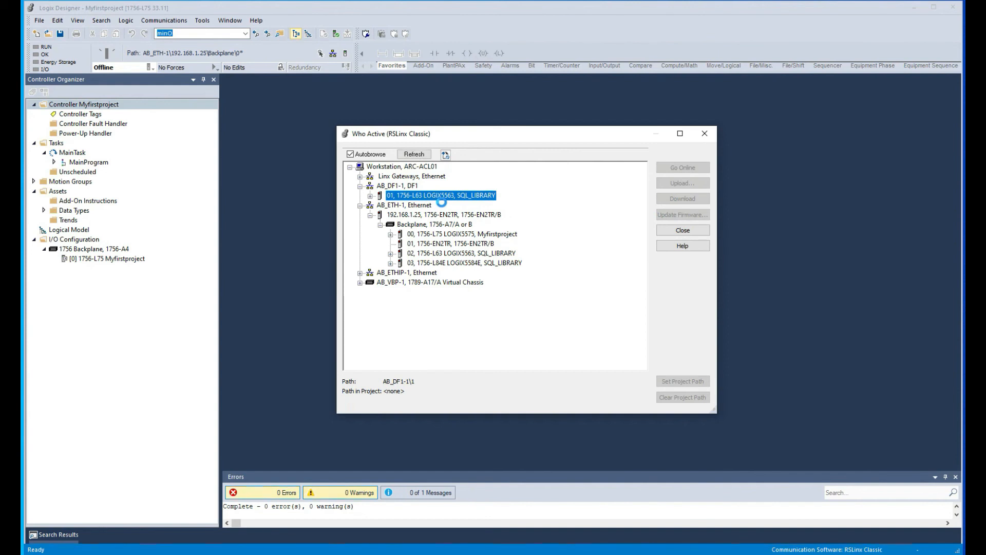
{"action": "left_click", "coordinate": [683, 168]}
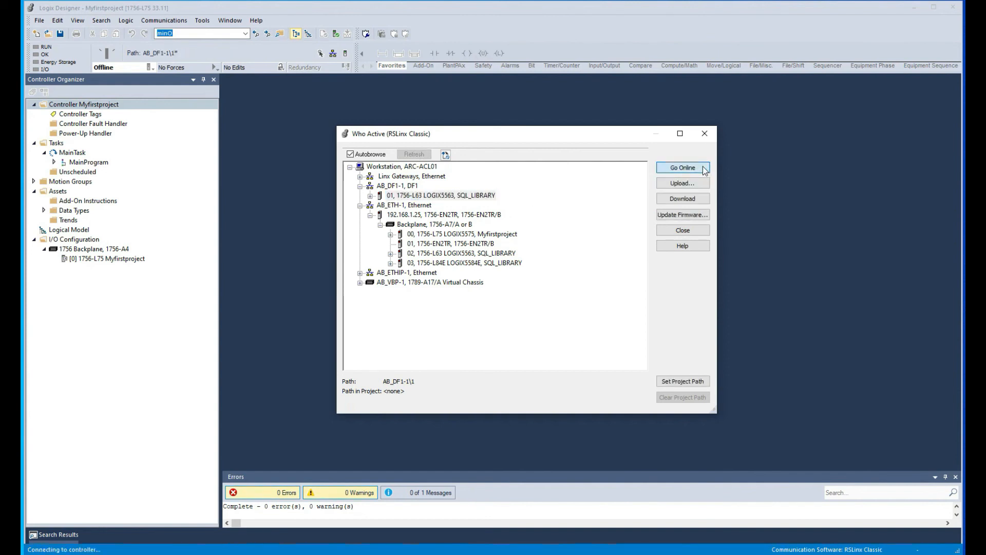
{"action": "left_click", "coordinate": [683, 168]}
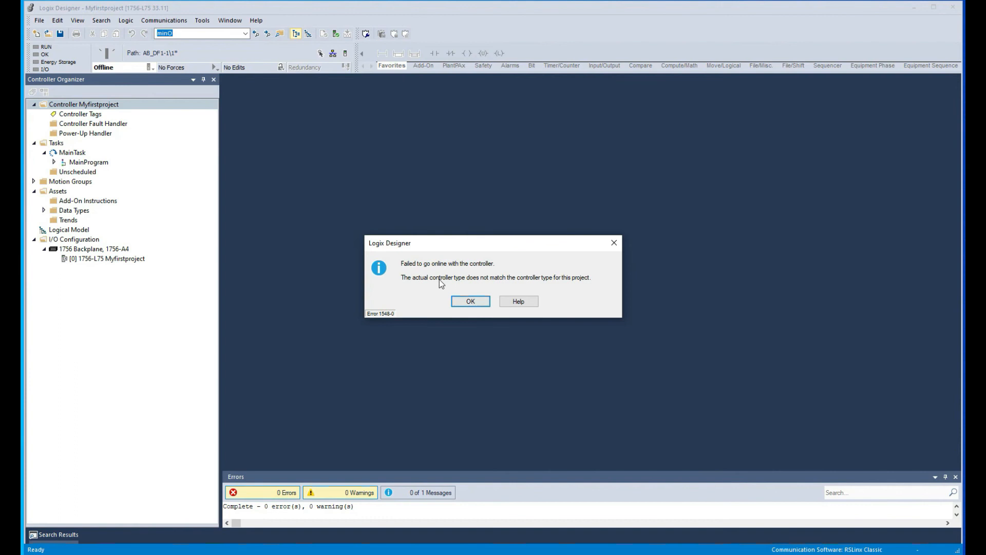
Step: Dismiss the type mismatch error and upload from the SQL_LIBRARY controller on AB_DF1-1
{"action": "left_click", "coordinate": [471, 301]}
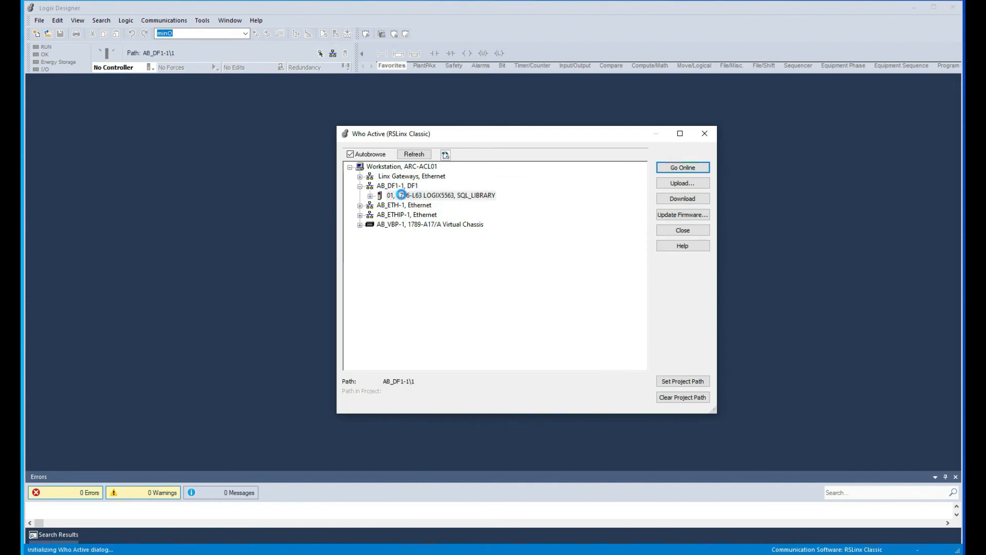
{"action": "left_click", "coordinate": [440, 195]}
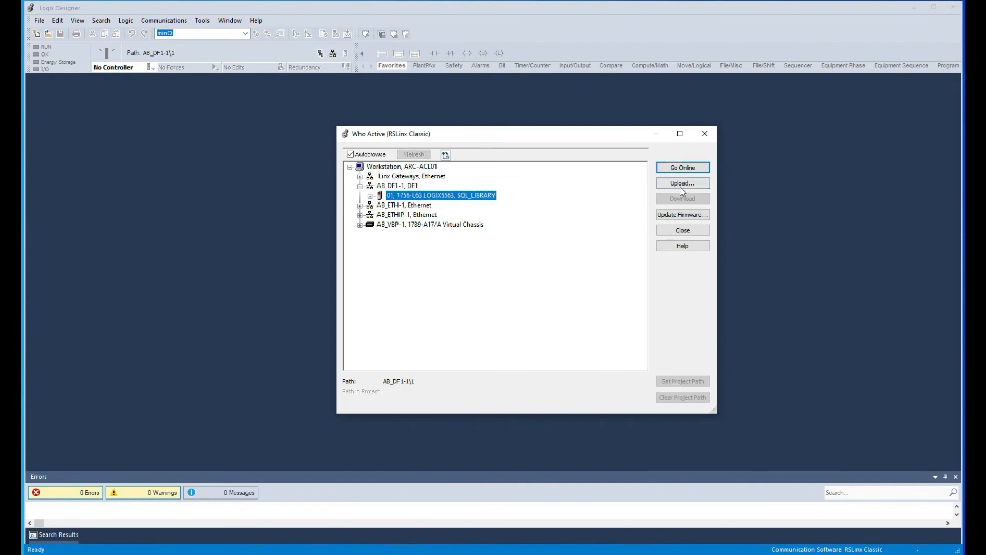
{"action": "left_click", "coordinate": [683, 183]}
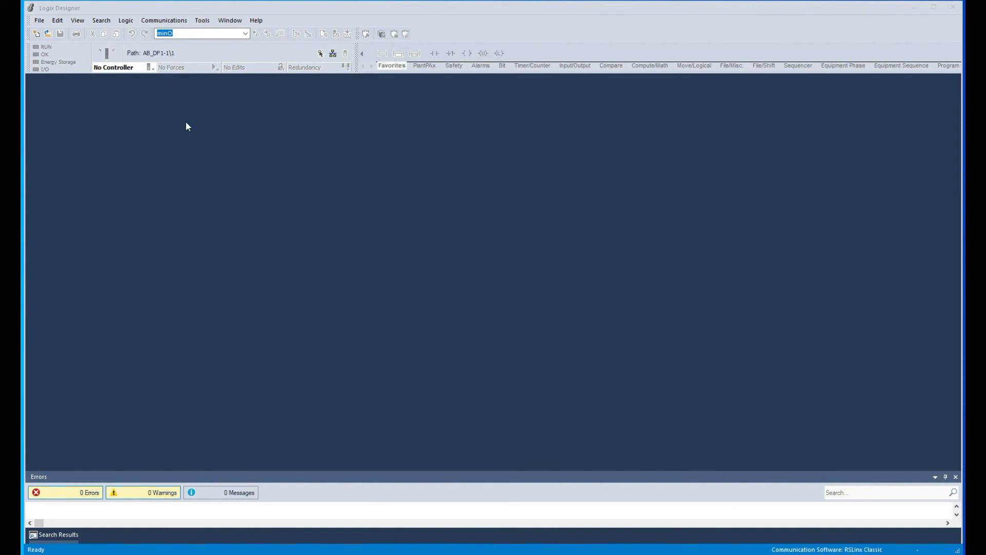
{"action": "mouse_move", "coordinate": [354, 265]}
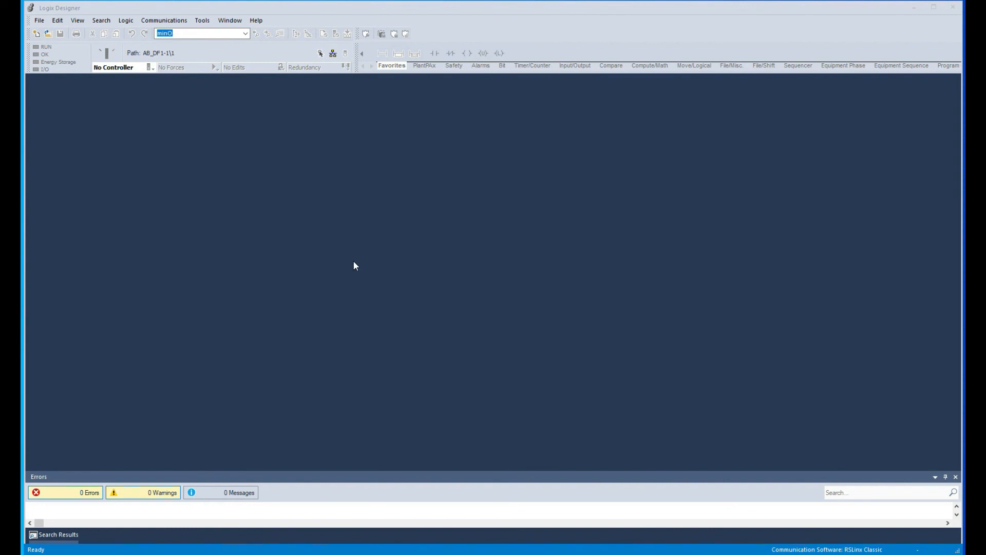
{"action": "mouse_move", "coordinate": [328, 232]}
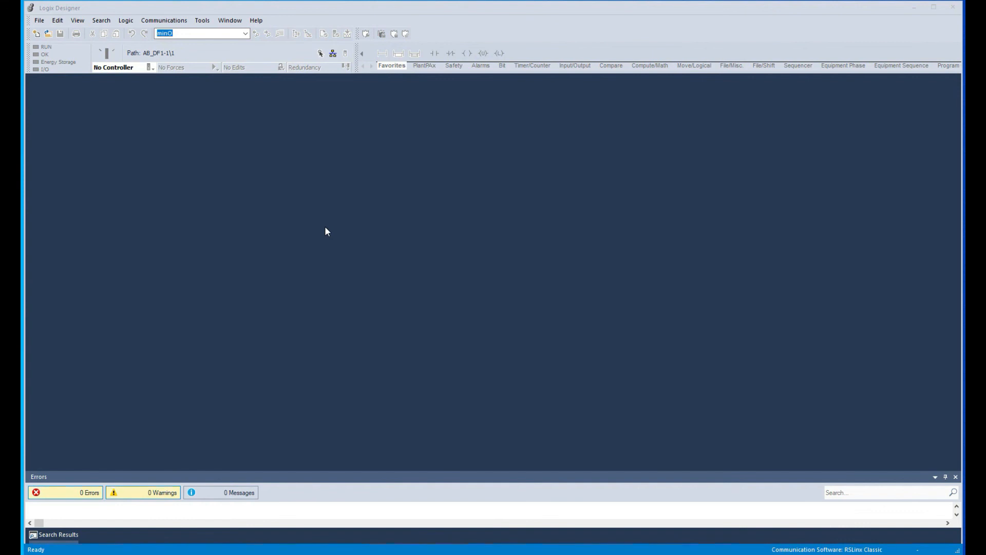
{"action": "mouse_move", "coordinate": [193, 151]}
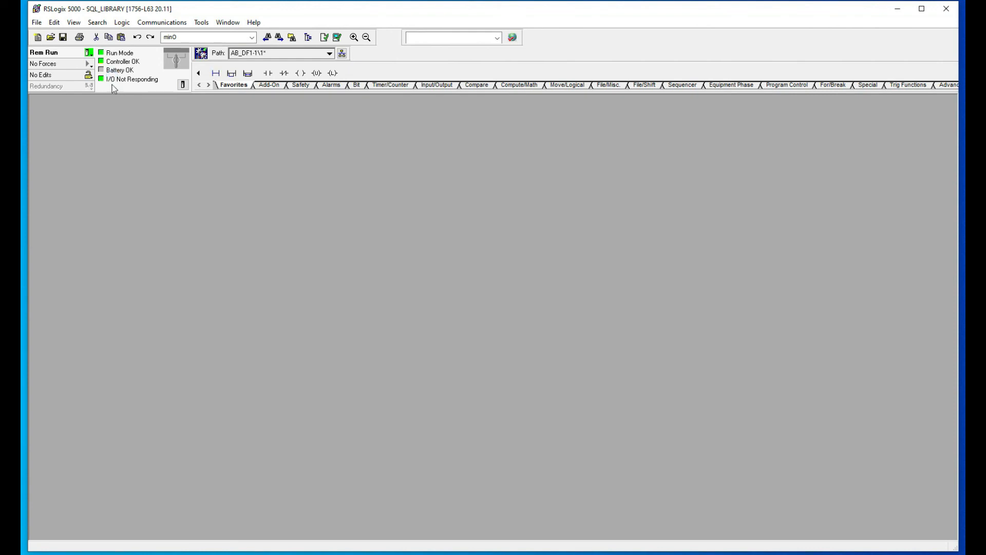
{"action": "mouse_move", "coordinate": [235, 65]}
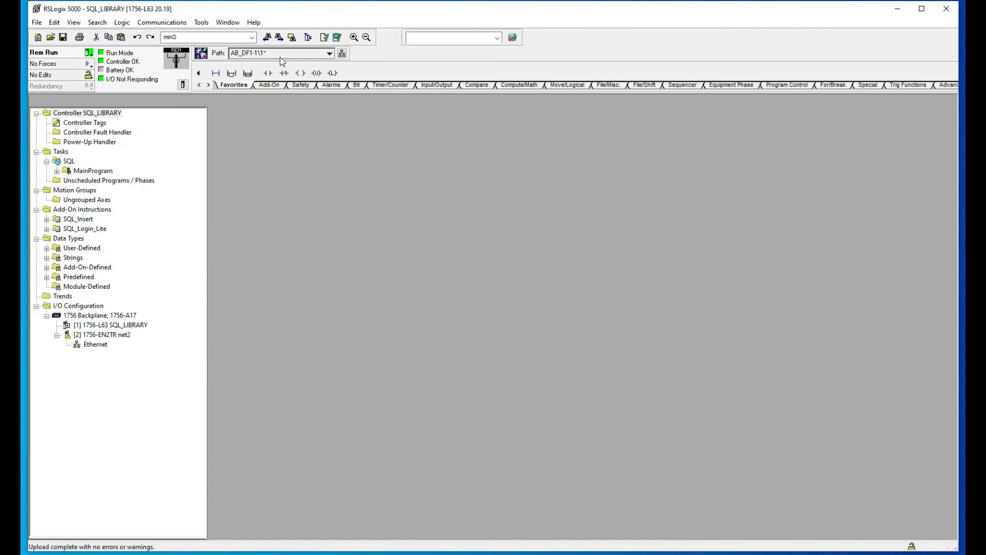
{"action": "mouse_move", "coordinate": [72, 180]}
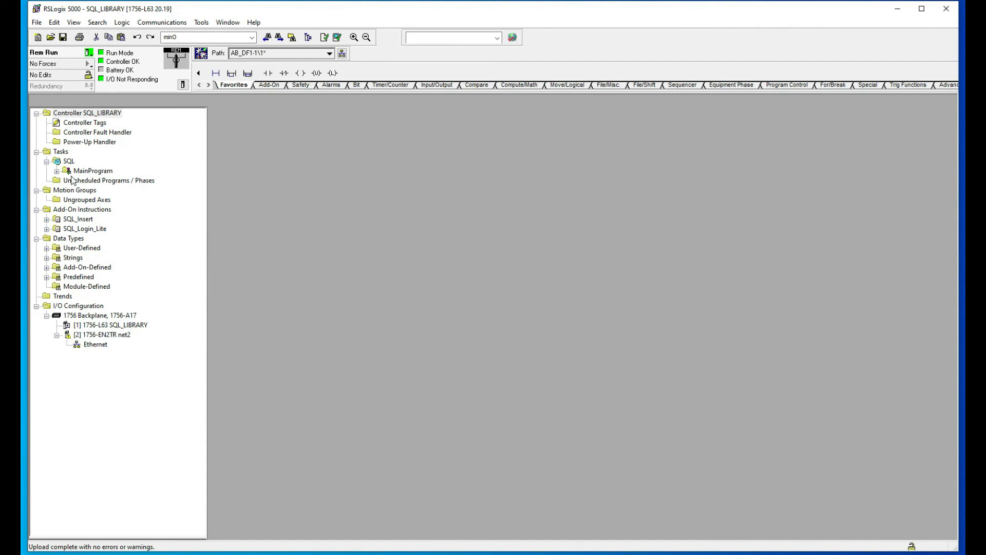
{"action": "mouse_move", "coordinate": [258, 65]}
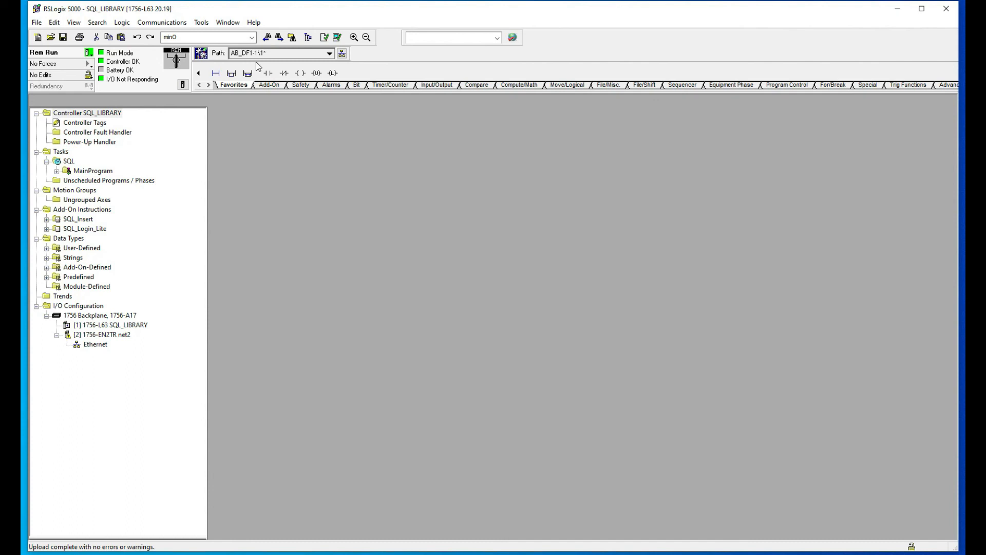